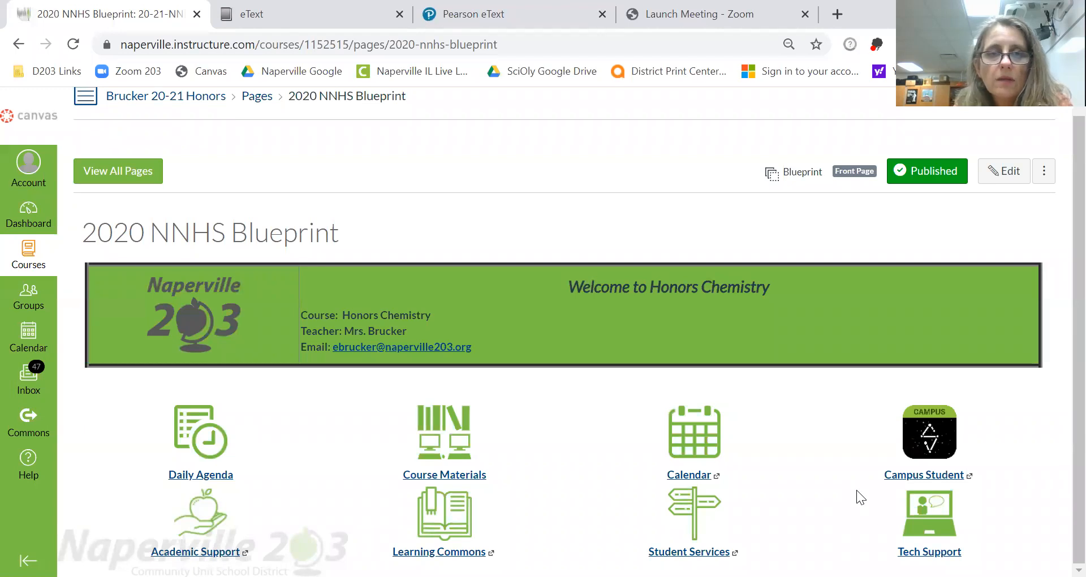
{"action": "mouse_move", "coordinate": [622, 464]}
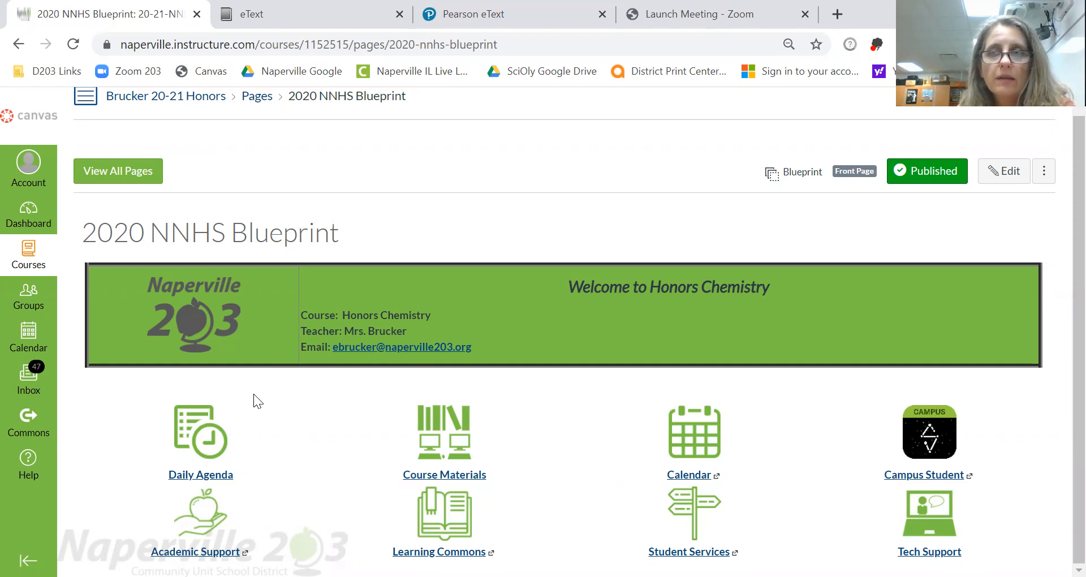
{"action": "mouse_move", "coordinate": [204, 481]}
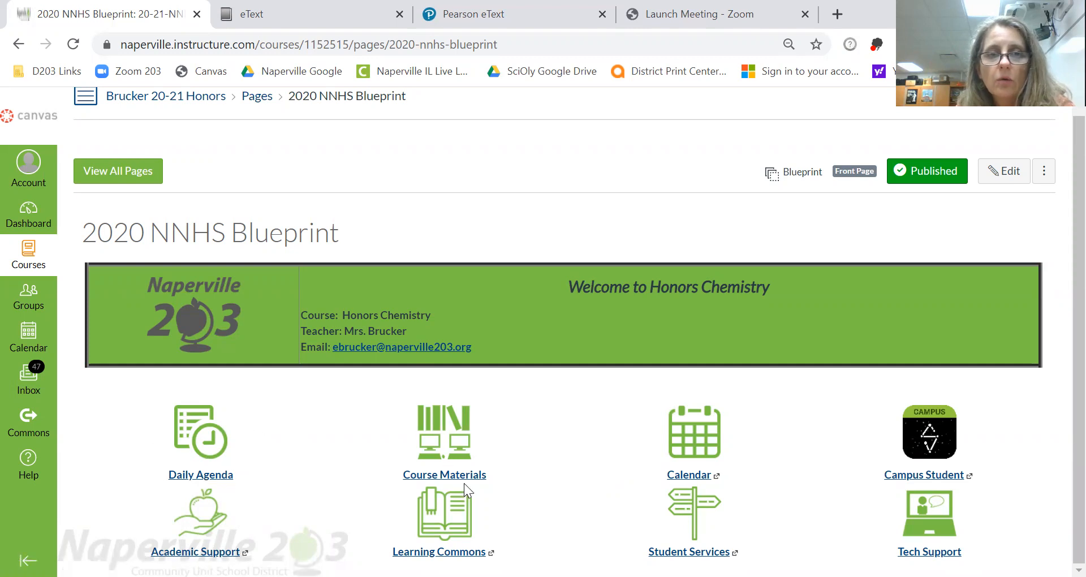
{"action": "mouse_move", "coordinate": [728, 430]}
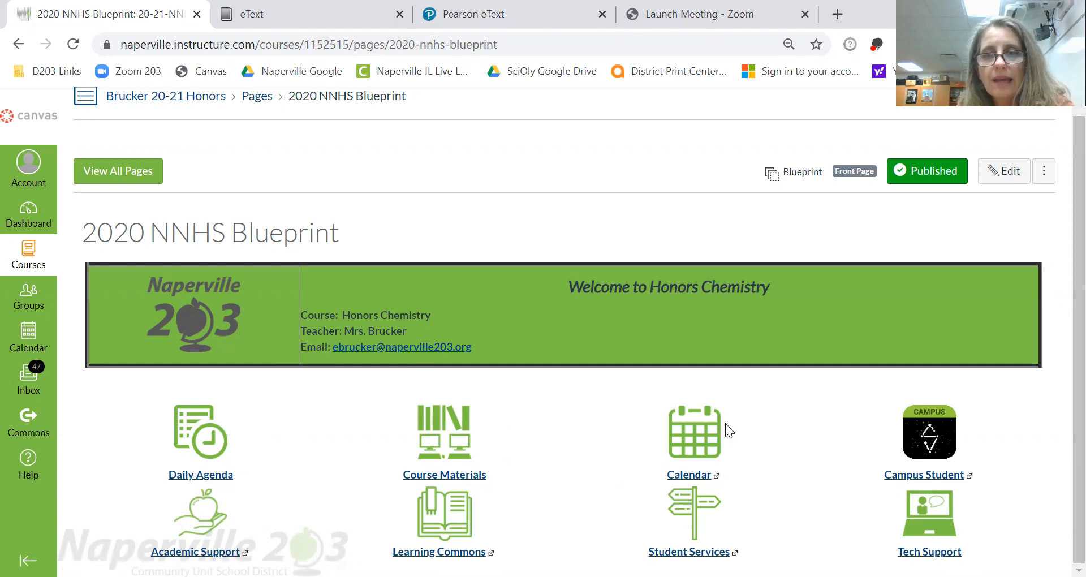
{"action": "mouse_move", "coordinate": [948, 479]}
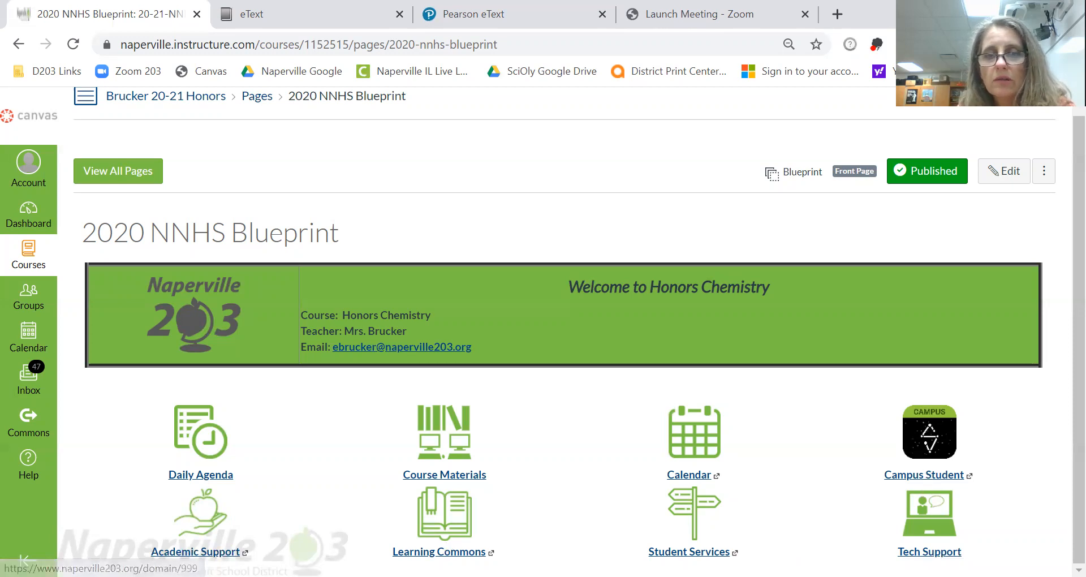
{"action": "mouse_move", "coordinate": [862, 476]}
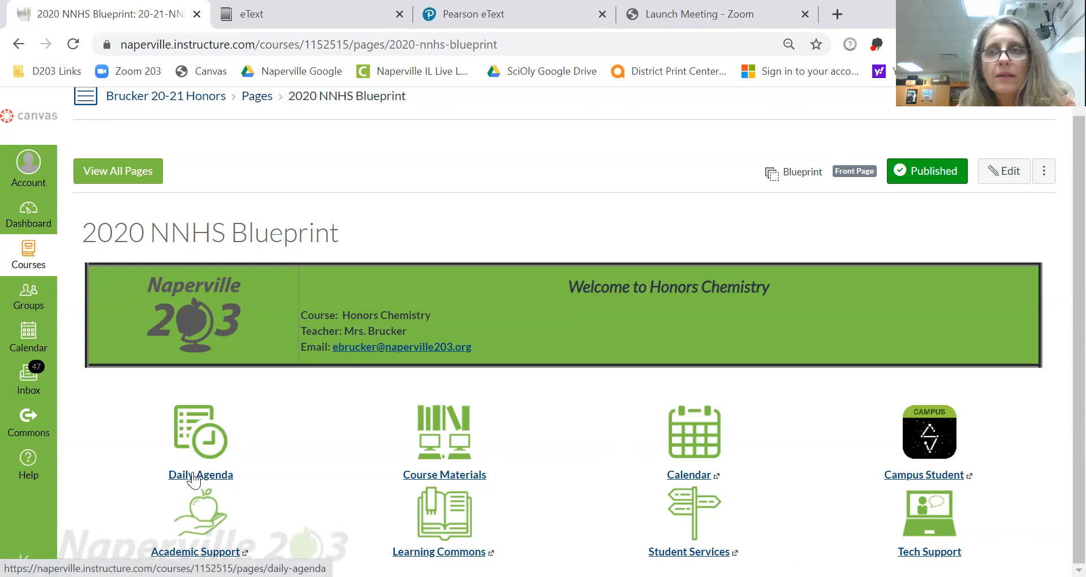
Step: Open the Daily Agenda page from the front-page icon, showing the Tuesday Sept 1 slide
{"action": "left_click", "coordinate": [200, 474]}
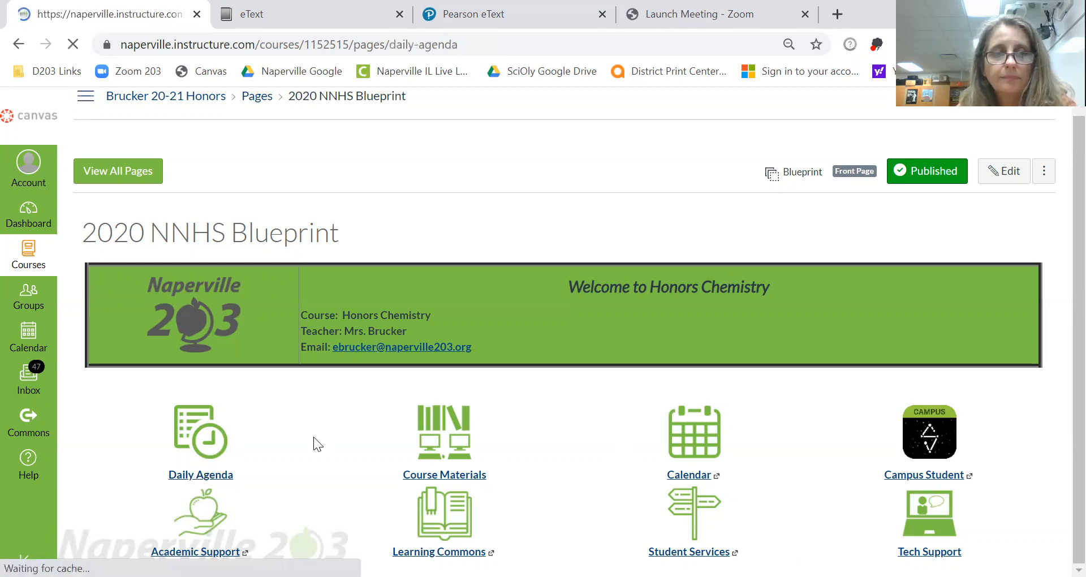
{"action": "left_click", "coordinate": [201, 475]}
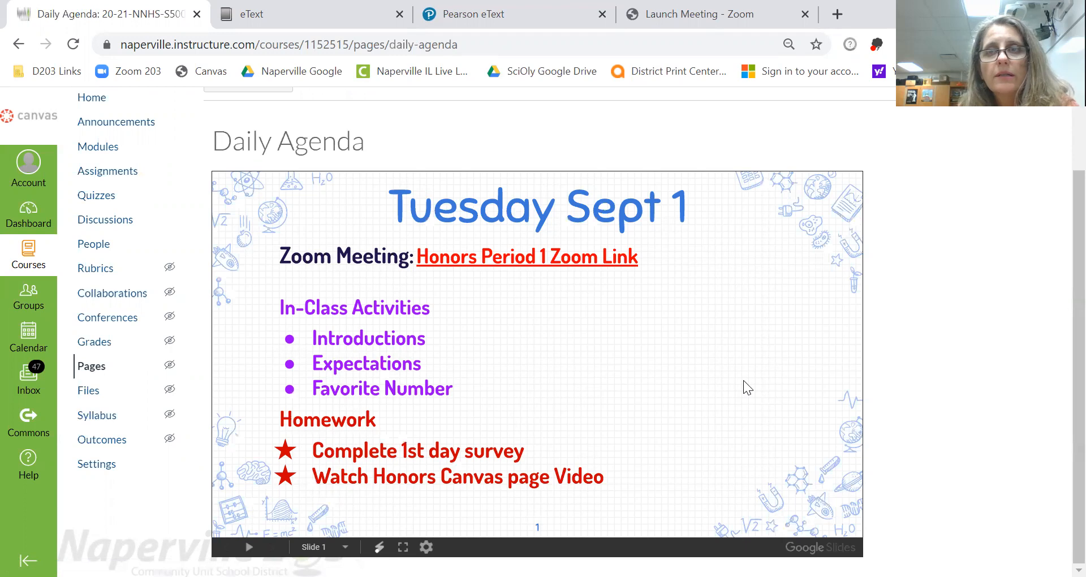
{"action": "mouse_move", "coordinate": [493, 217]}
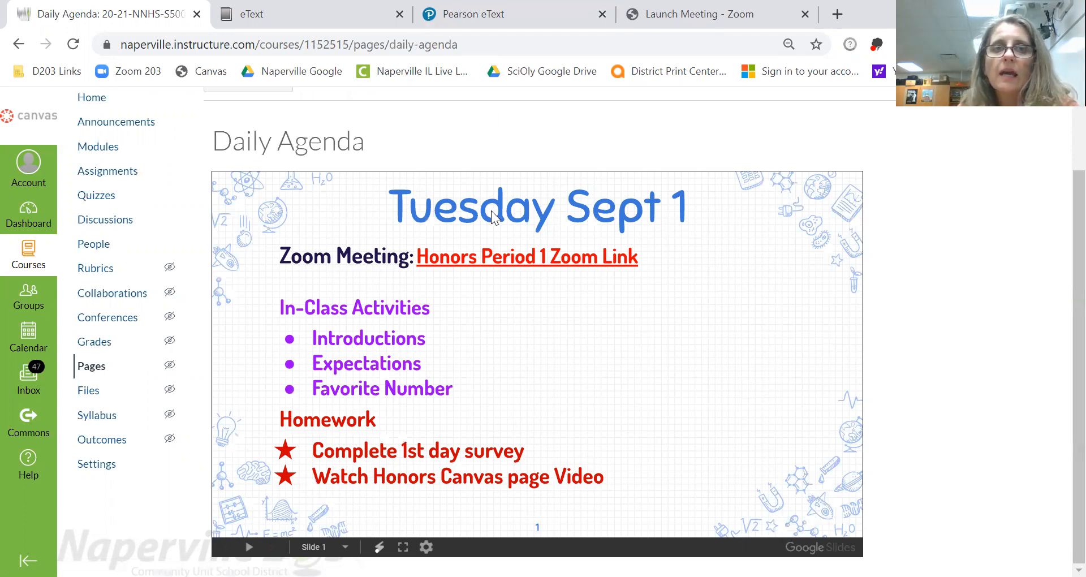
{"action": "mouse_move", "coordinate": [666, 223]}
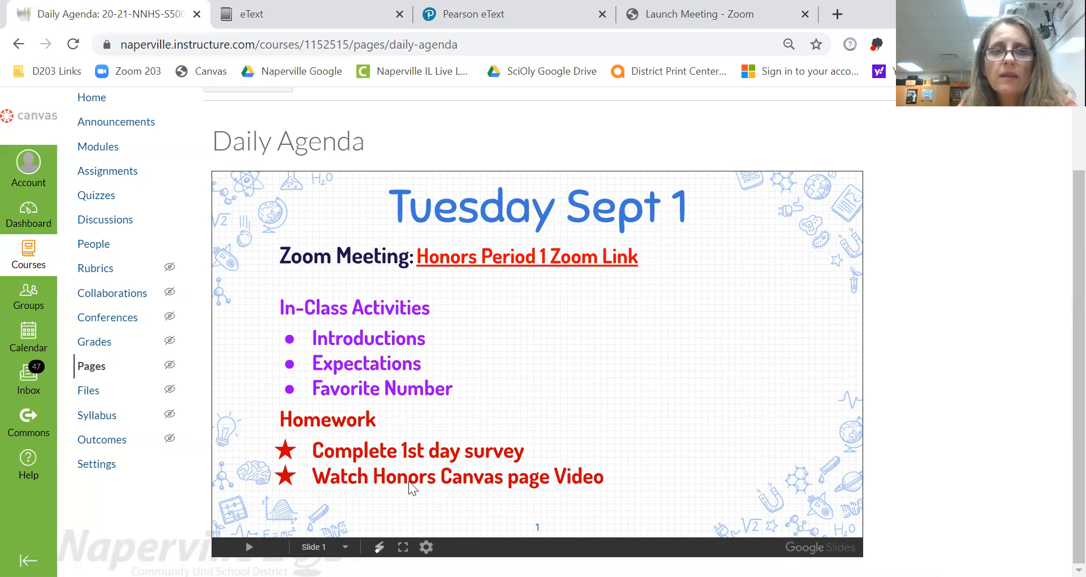
{"action": "mouse_move", "coordinate": [373, 492]}
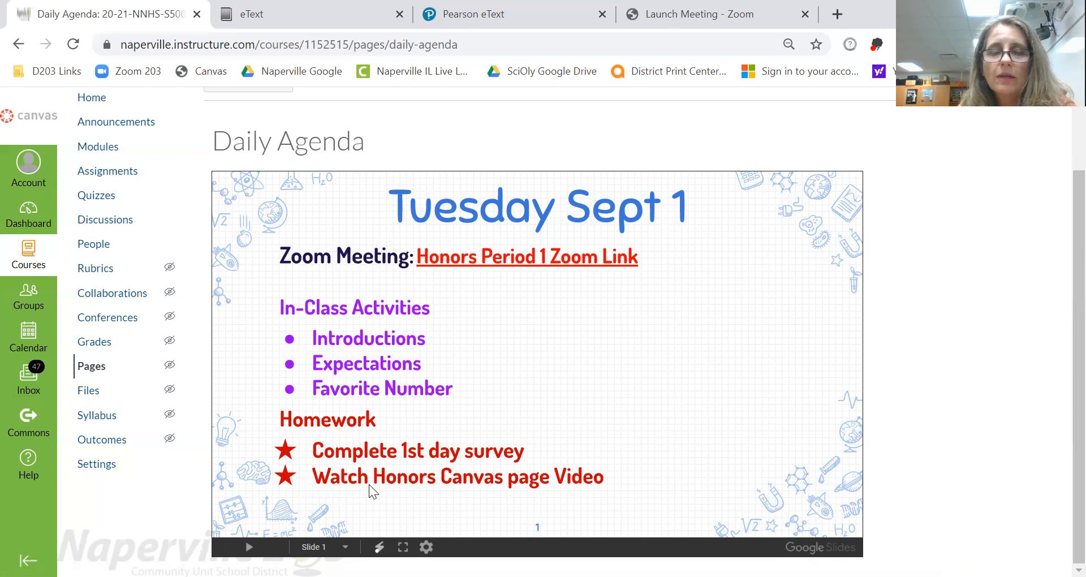
{"action": "mouse_move", "coordinate": [453, 475]}
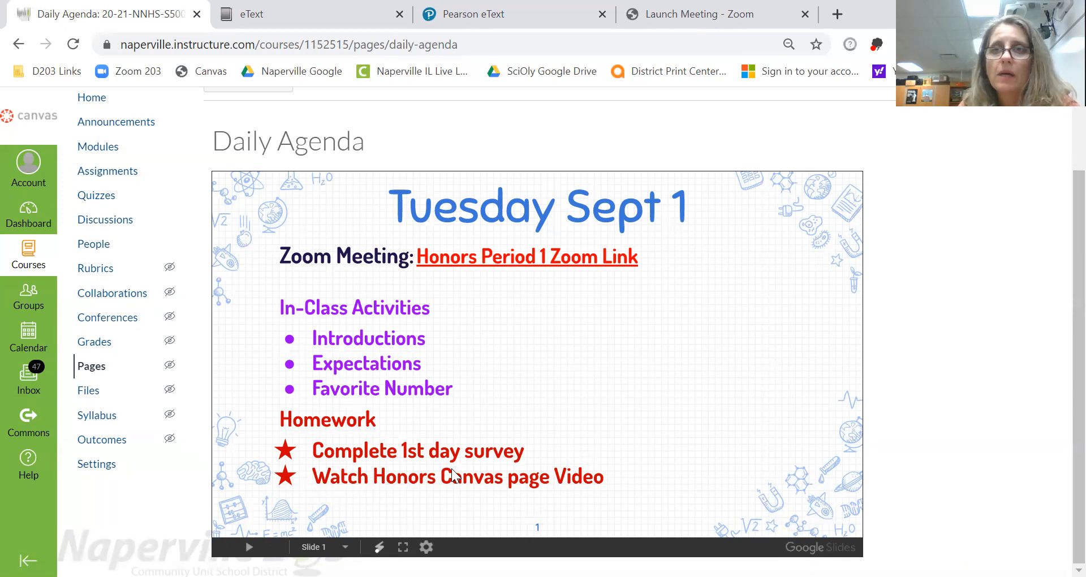
{"action": "mouse_move", "coordinate": [439, 456]}
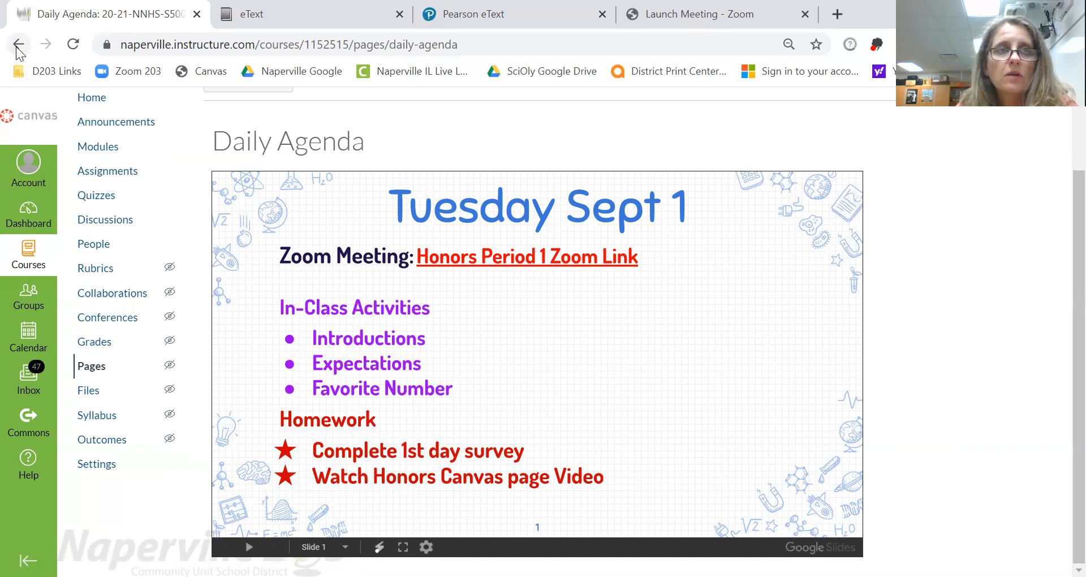
Step: Go back to the landing page and open Course Materials to list the Course Links module
{"action": "left_click", "coordinate": [19, 44]}
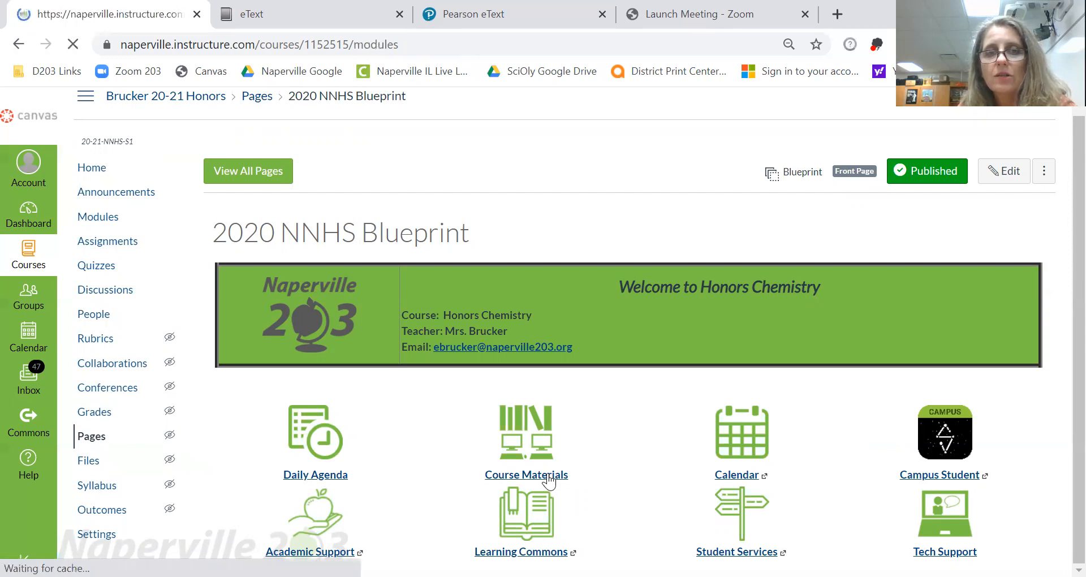
{"action": "left_click", "coordinate": [98, 217]}
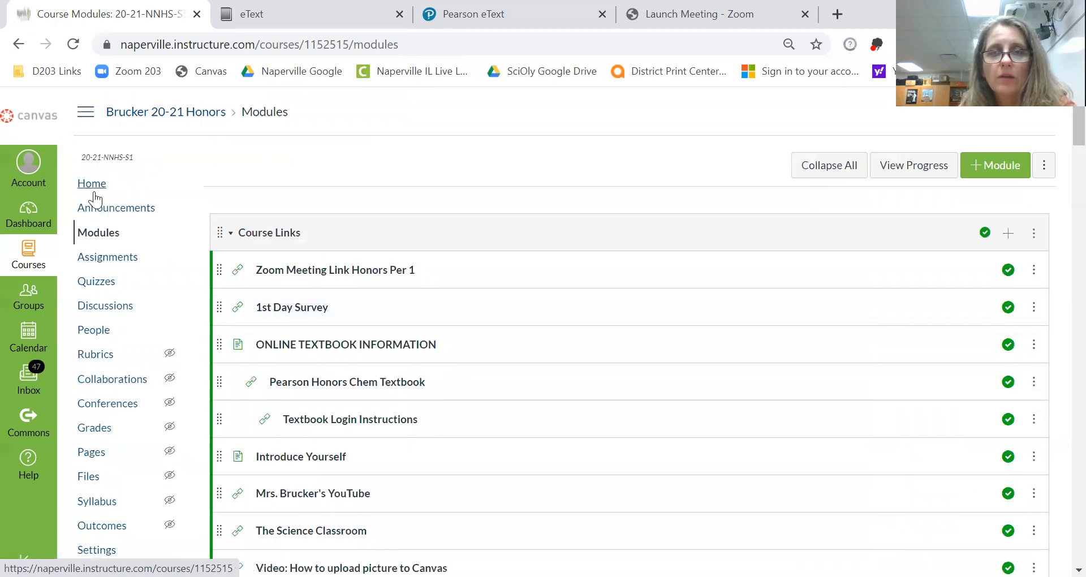
{"action": "mouse_move", "coordinate": [95, 354]}
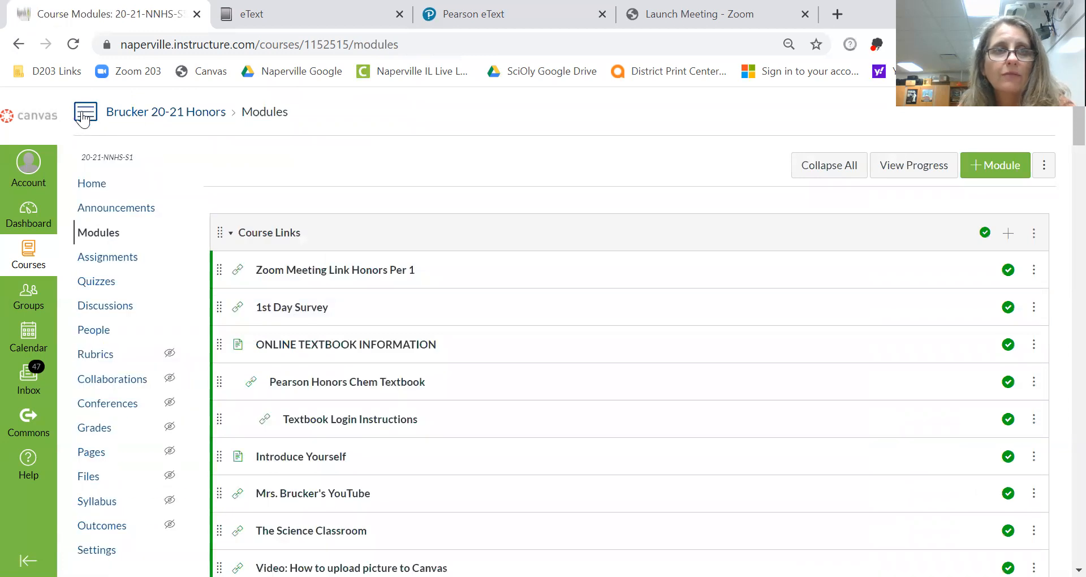
{"action": "mouse_move", "coordinate": [84, 111]}
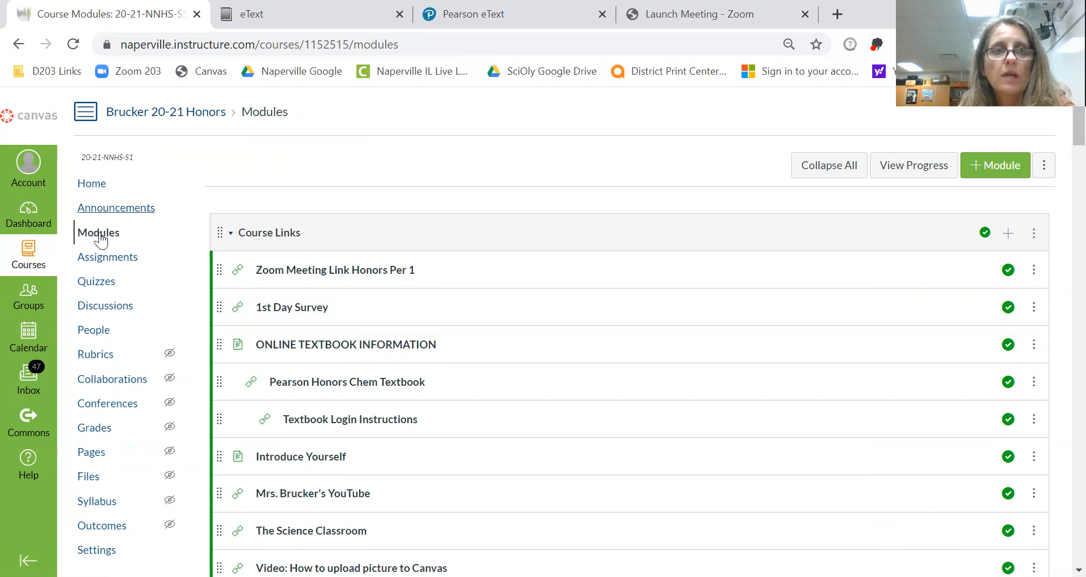
{"action": "mouse_move", "coordinate": [322, 260]}
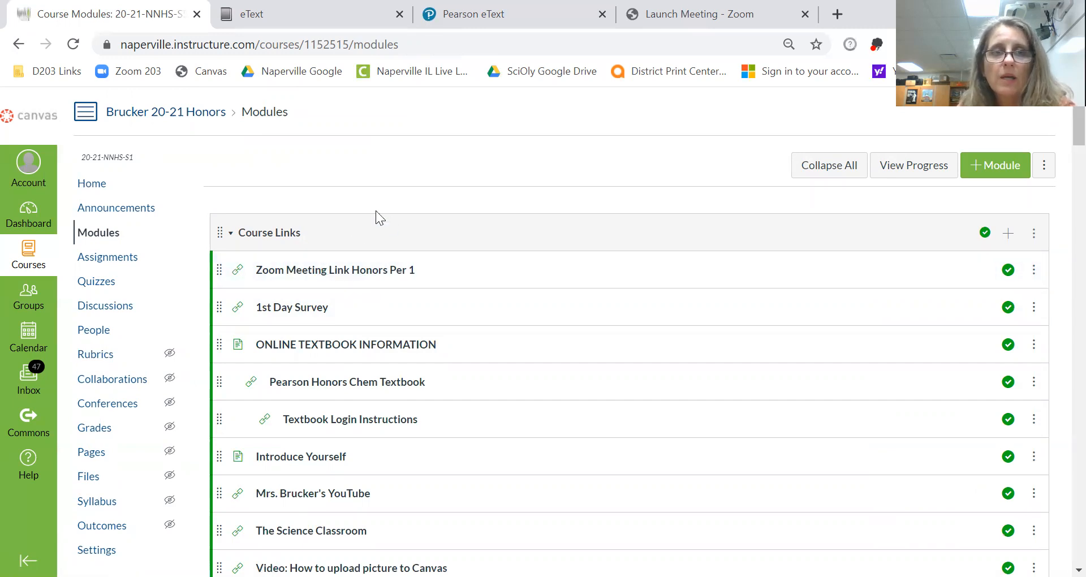
{"action": "mouse_move", "coordinate": [289, 243]}
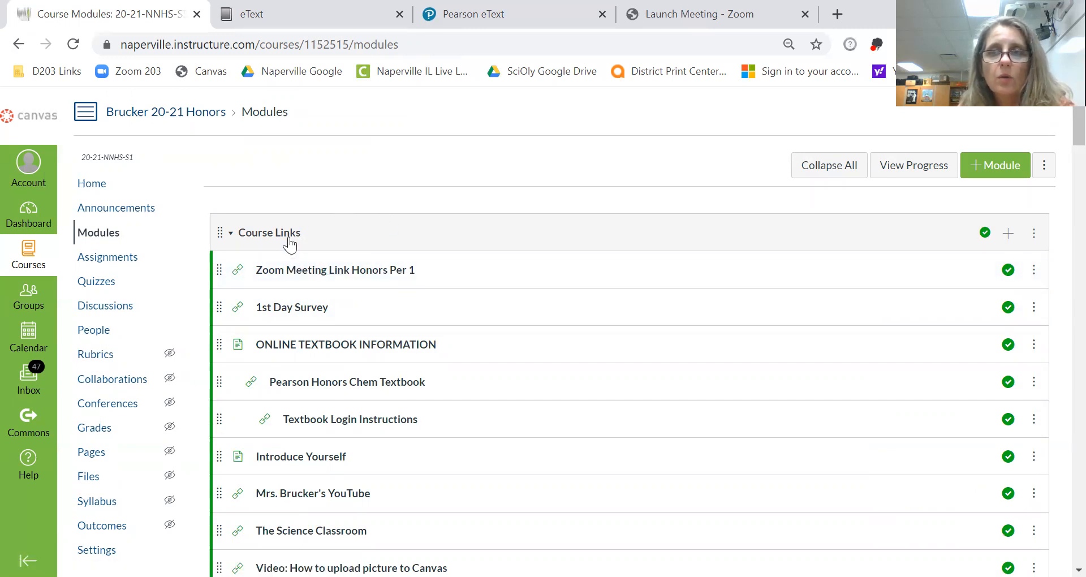
{"action": "mouse_move", "coordinate": [334, 269]}
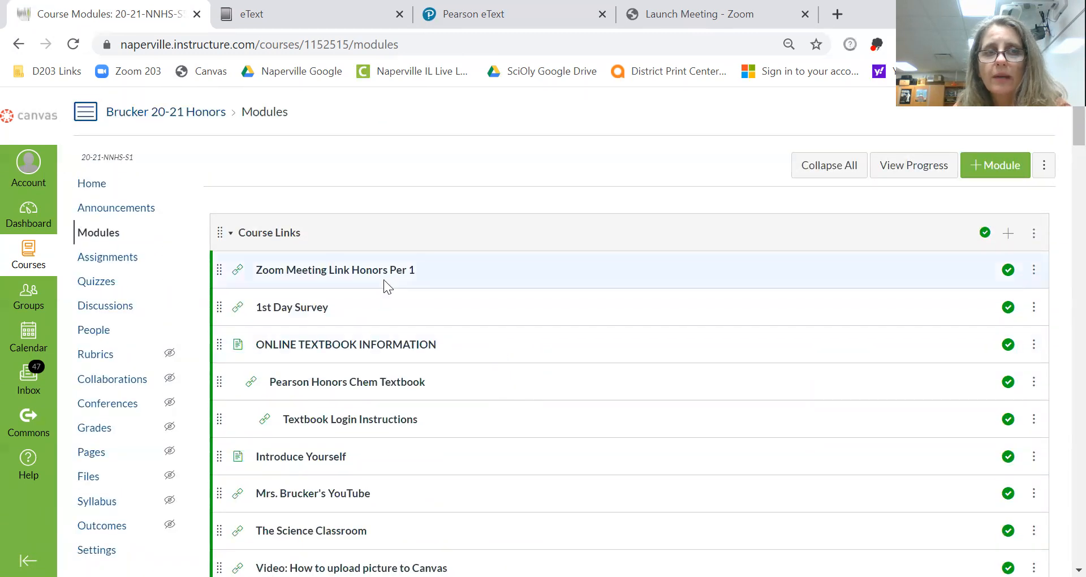
{"action": "mouse_move", "coordinate": [456, 428]}
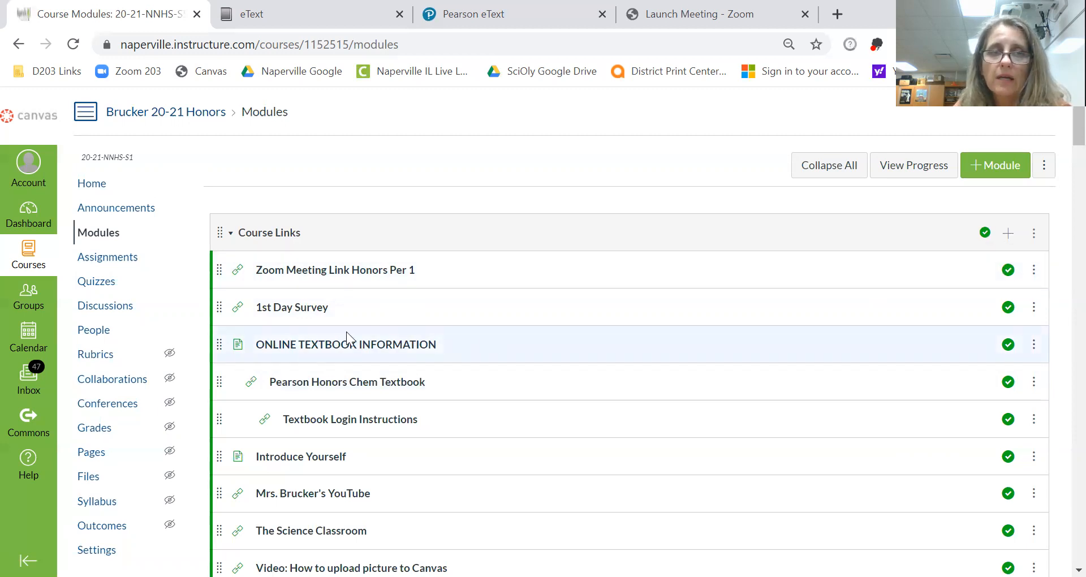
{"action": "mouse_move", "coordinate": [346, 345]}
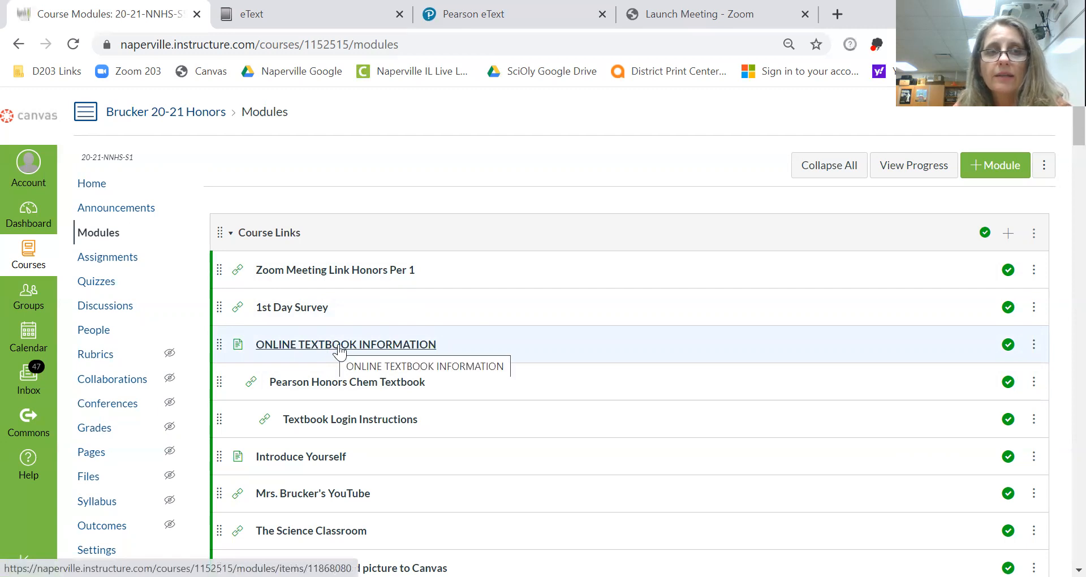
{"action": "mouse_move", "coordinate": [349, 151]}
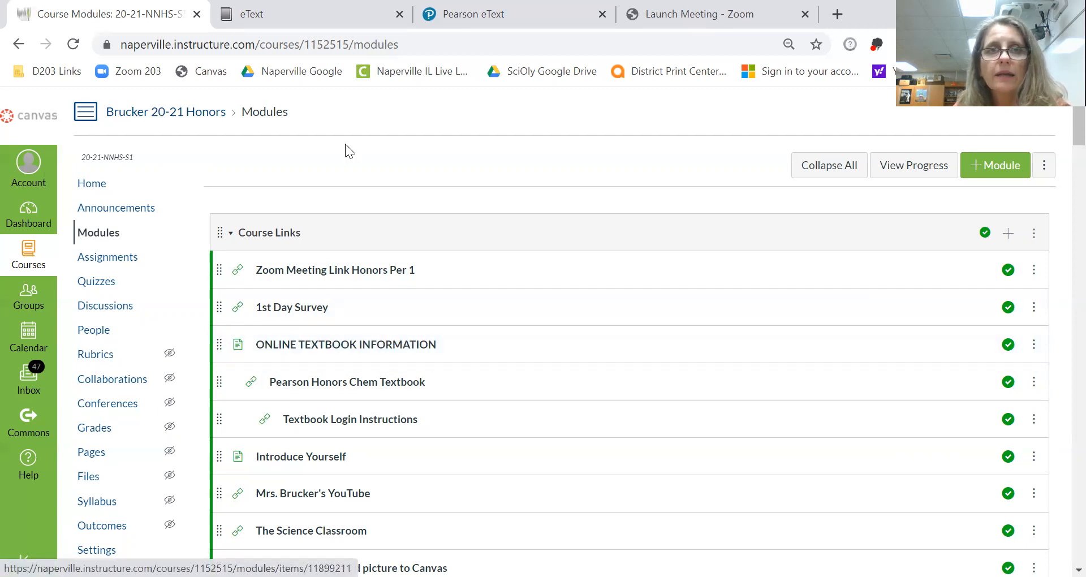
{"action": "mouse_move", "coordinate": [347, 382]}
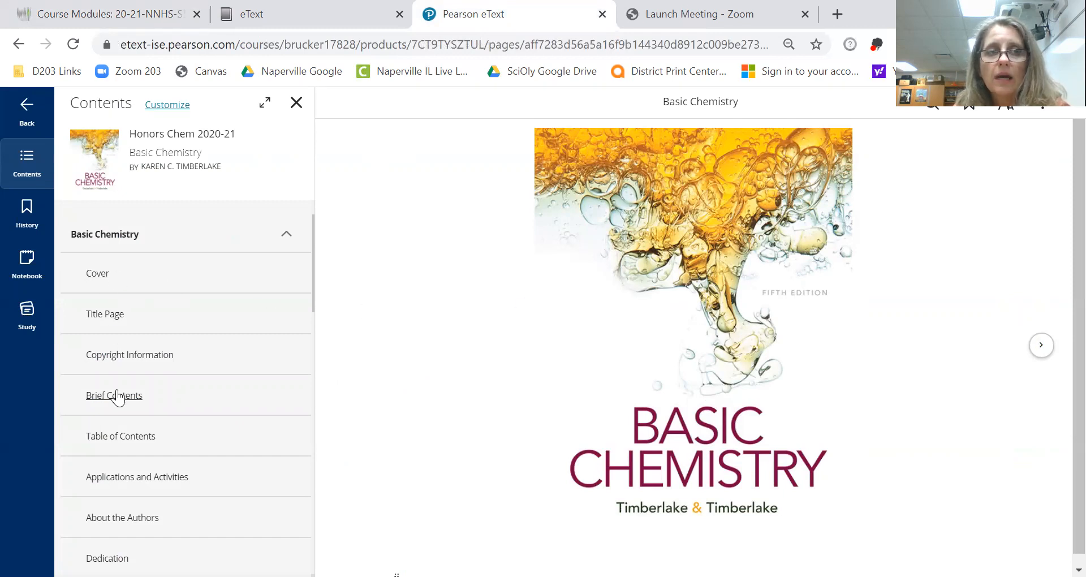
{"action": "mouse_move", "coordinate": [780, 356]}
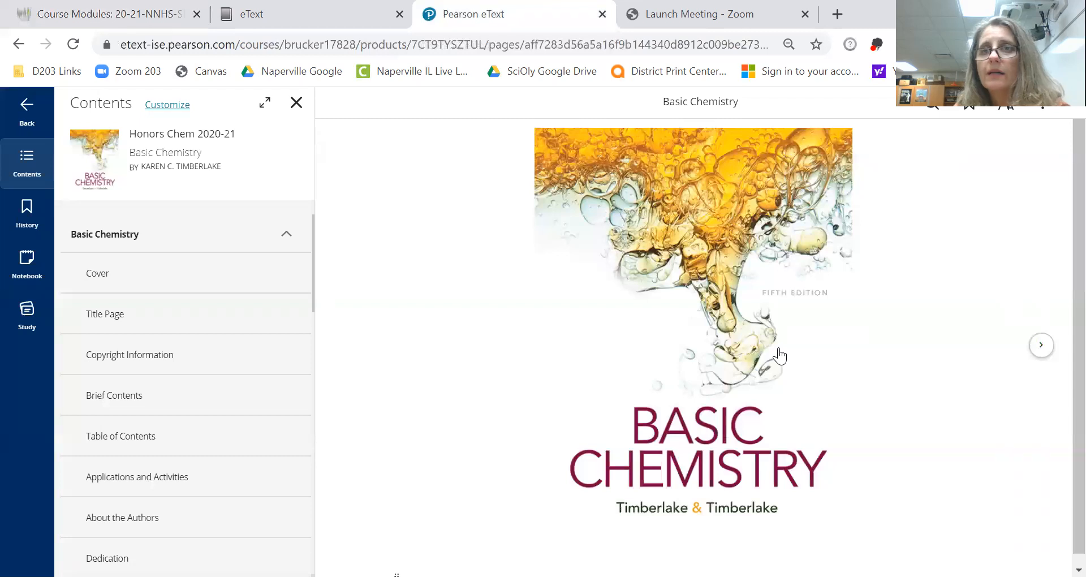
{"action": "mouse_move", "coordinate": [480, 151]}
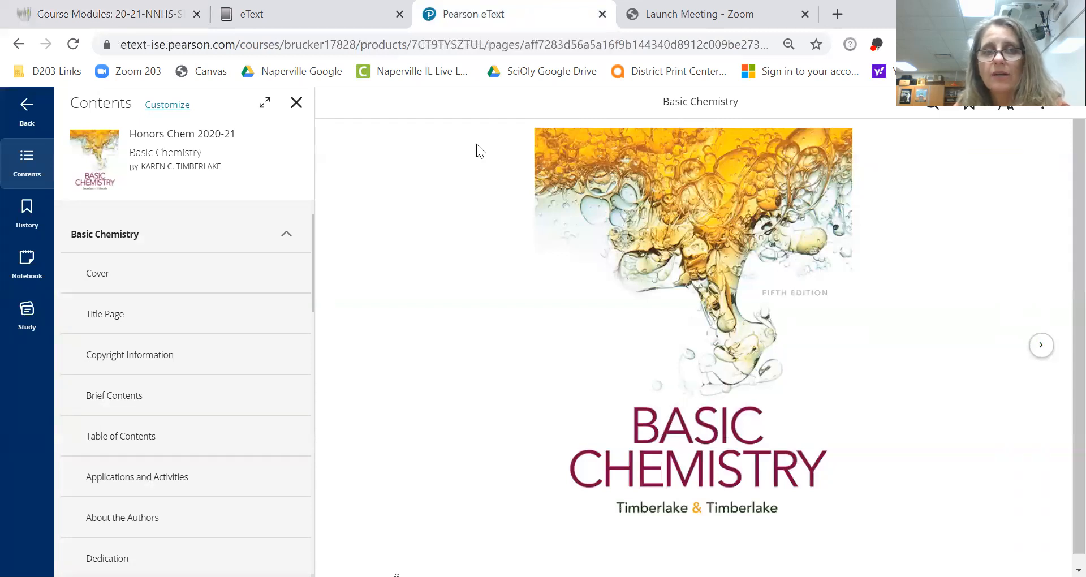
Step: Return to the Modules tab and open the Mrs. Brucker's YouTube item under Course Links
{"action": "left_click", "coordinate": [104, 14]}
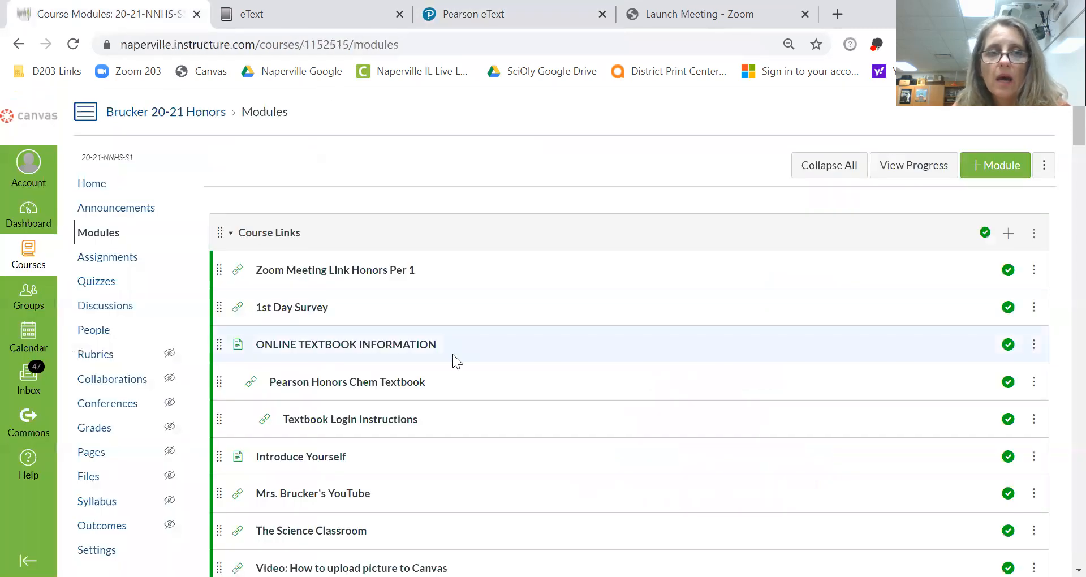
{"action": "scroll", "scroll_direction": "down", "scroll_amount": 3}
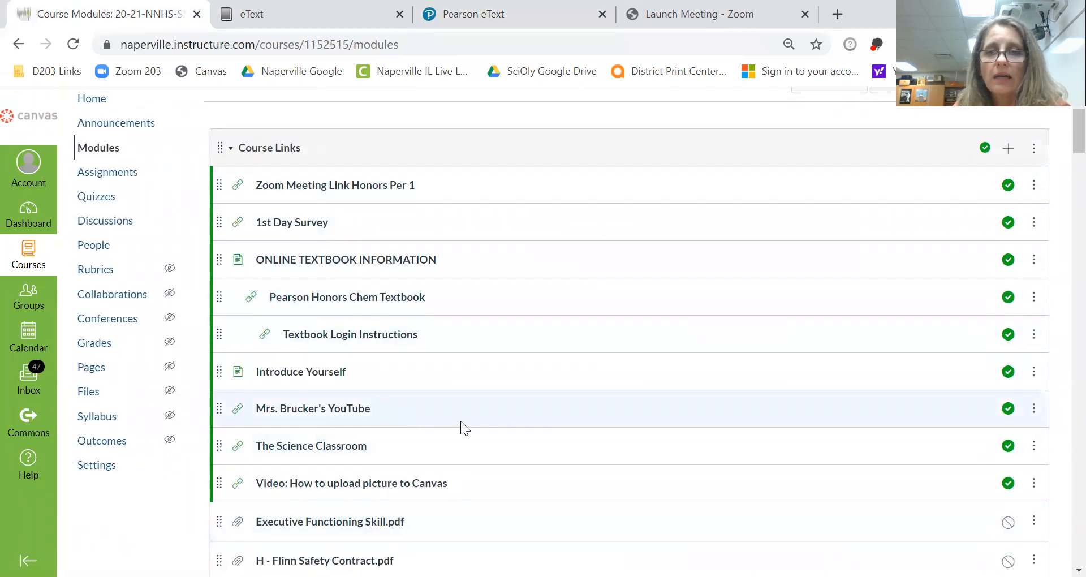
{"action": "mouse_move", "coordinate": [488, 371]}
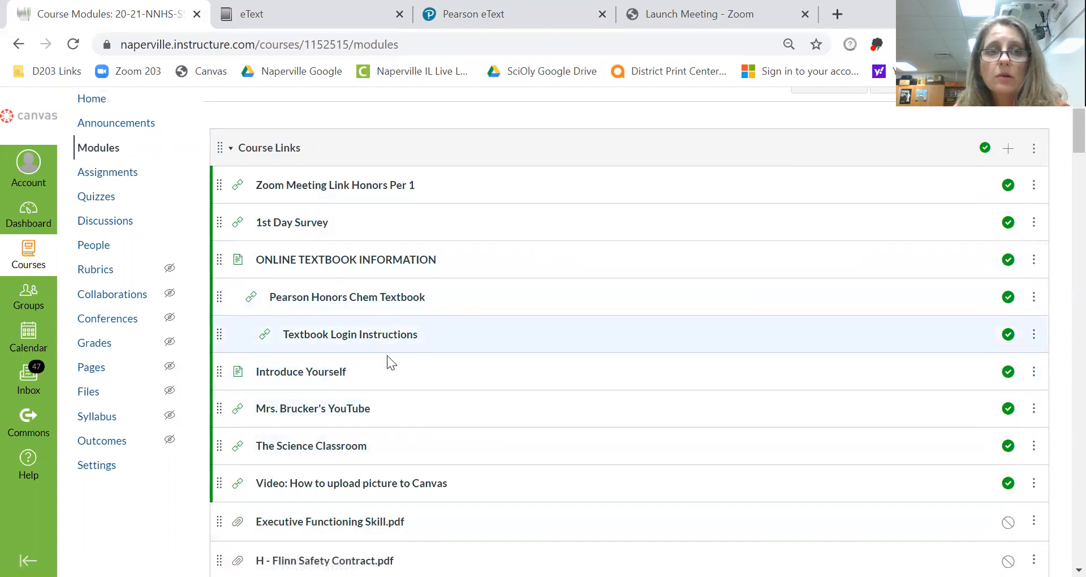
{"action": "mouse_move", "coordinate": [313, 408]}
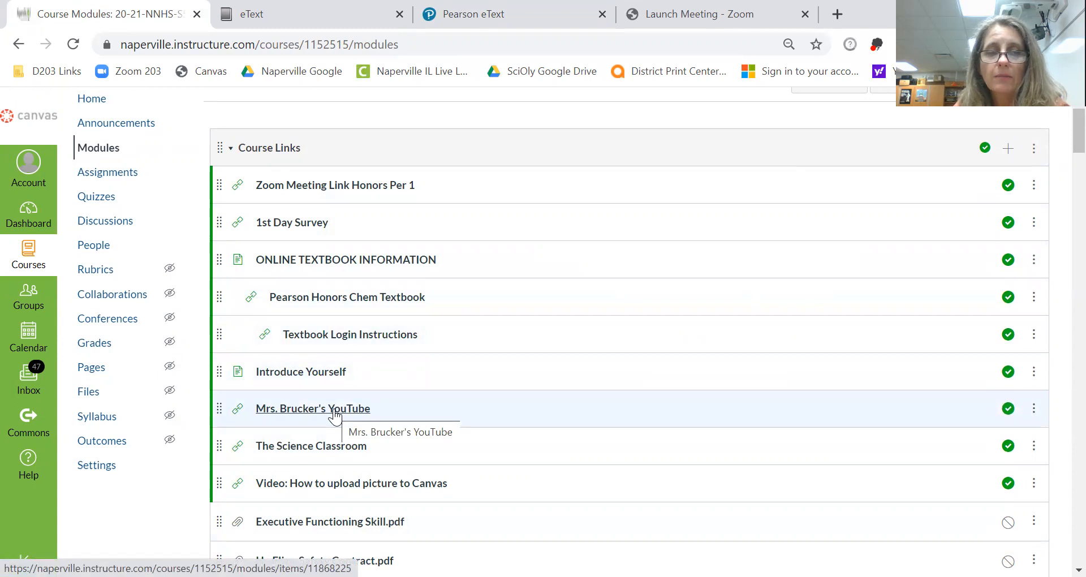
{"action": "left_click", "coordinate": [312, 408]}
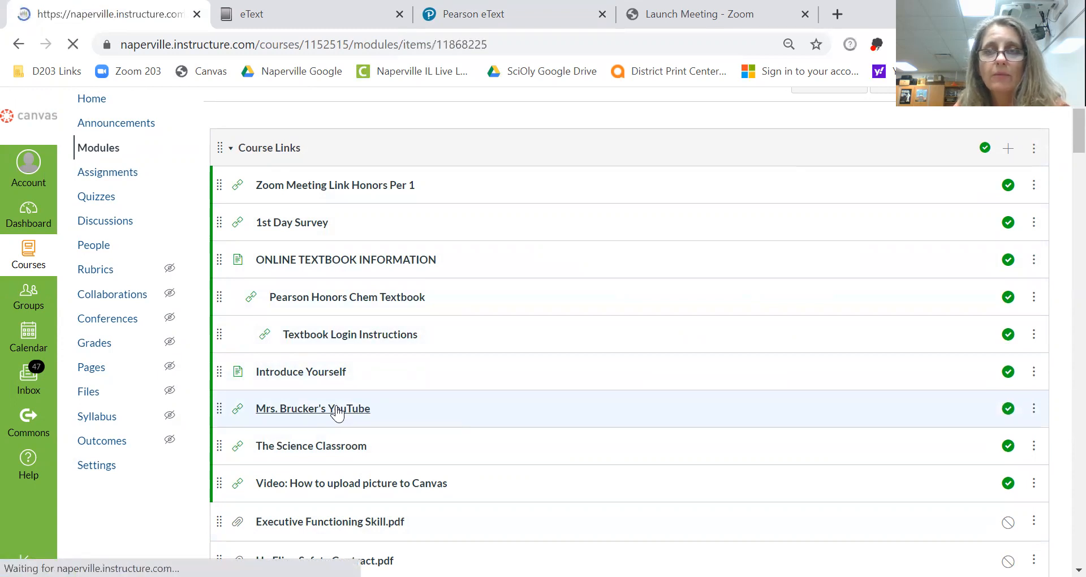
Step: Follow the external link to the Honors Chem Unit 1-3 YouTube playlist with the Logon to Honors Textbook video
{"action": "left_click", "coordinate": [312, 408]}
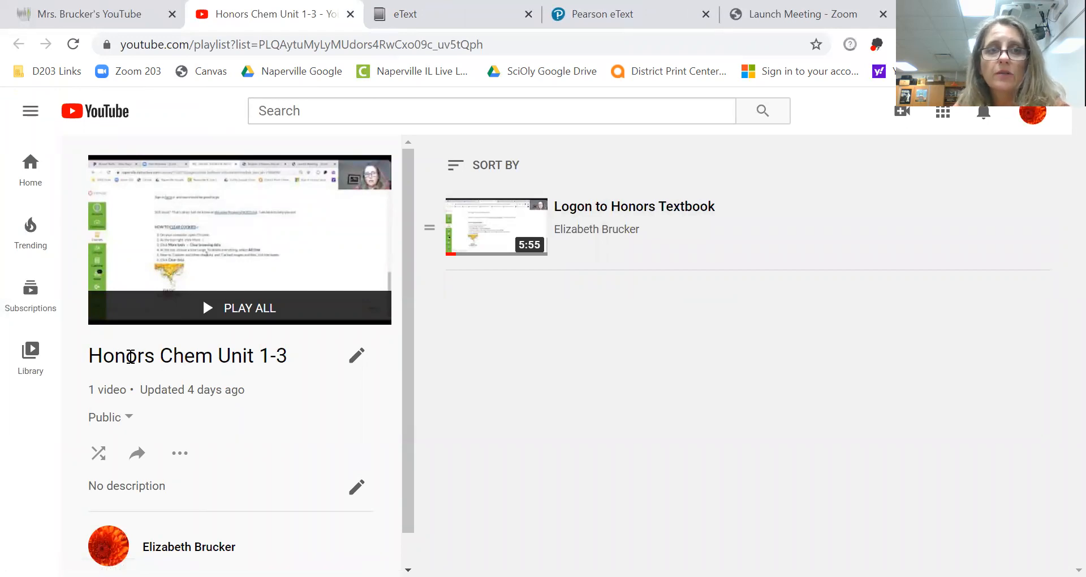
{"action": "mouse_move", "coordinate": [286, 405]}
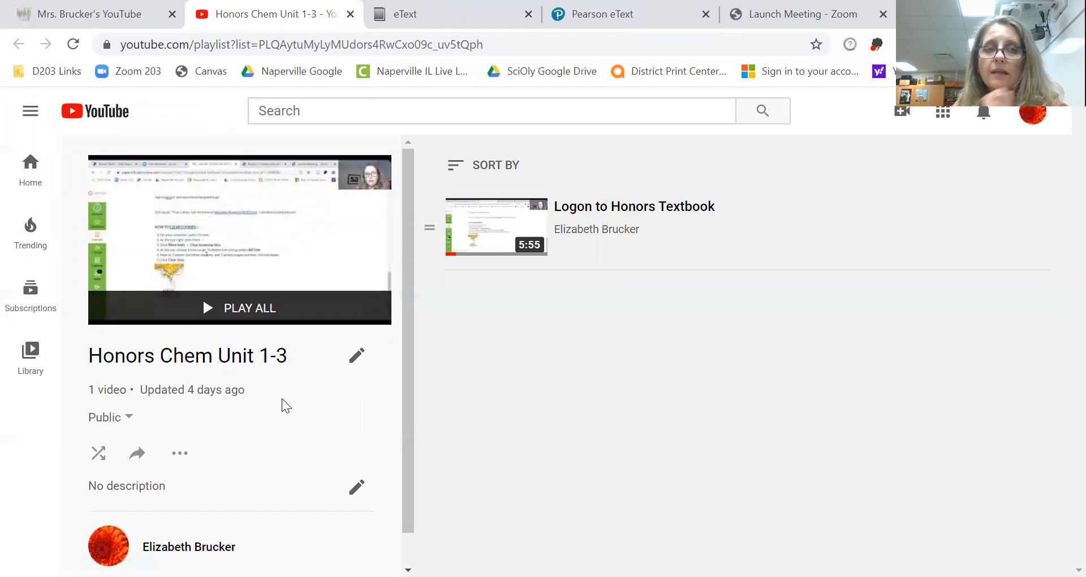
{"action": "mouse_move", "coordinate": [86, 13]}
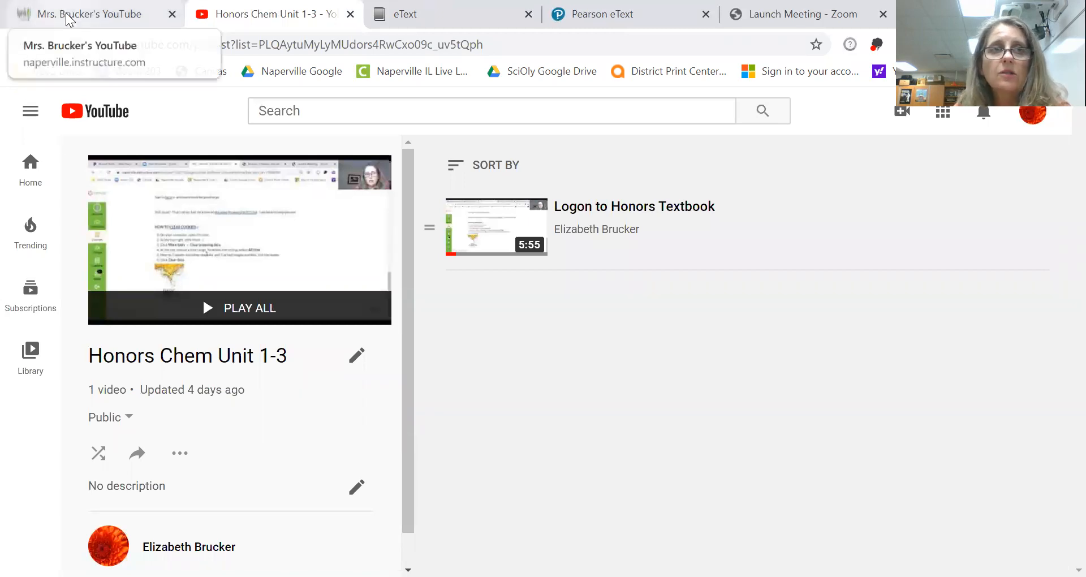
Step: Back in Canvas Modules, open The Science Classroom course link item
{"action": "left_click", "coordinate": [90, 13]}
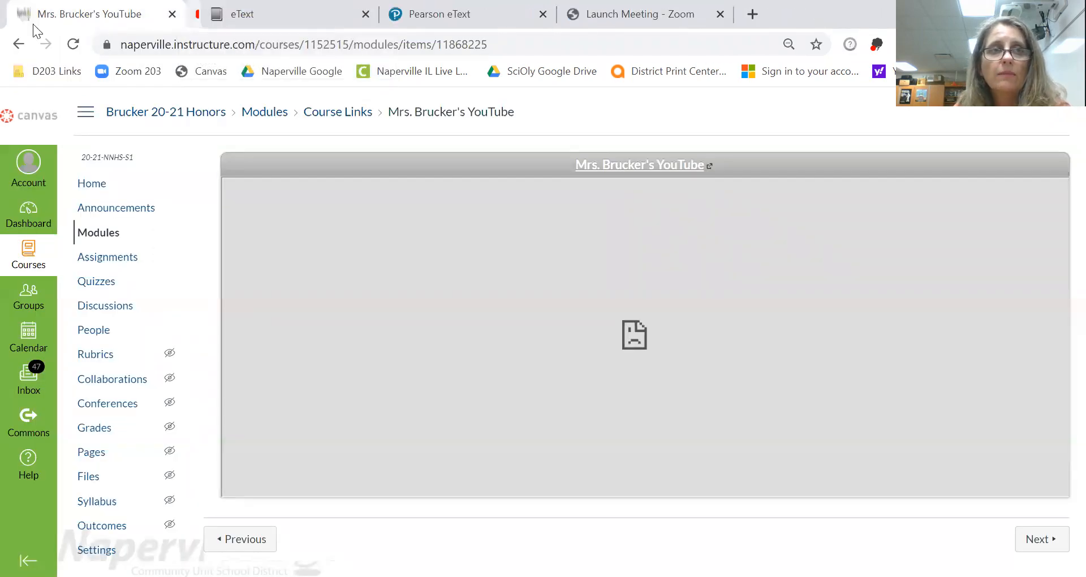
{"action": "left_click", "coordinate": [19, 44]}
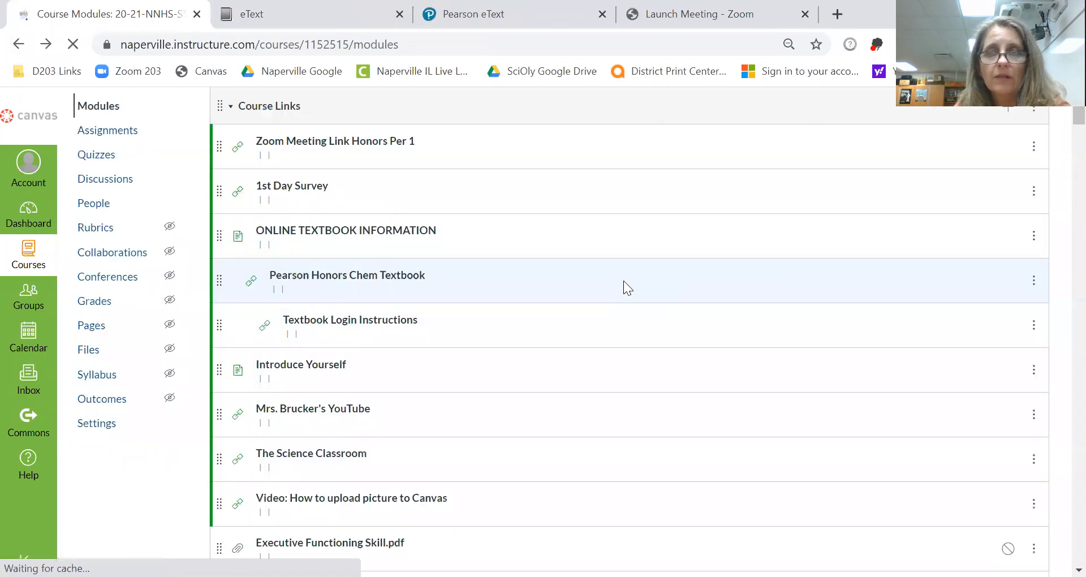
{"action": "scroll", "scroll_direction": "down", "scroll_amount": 3}
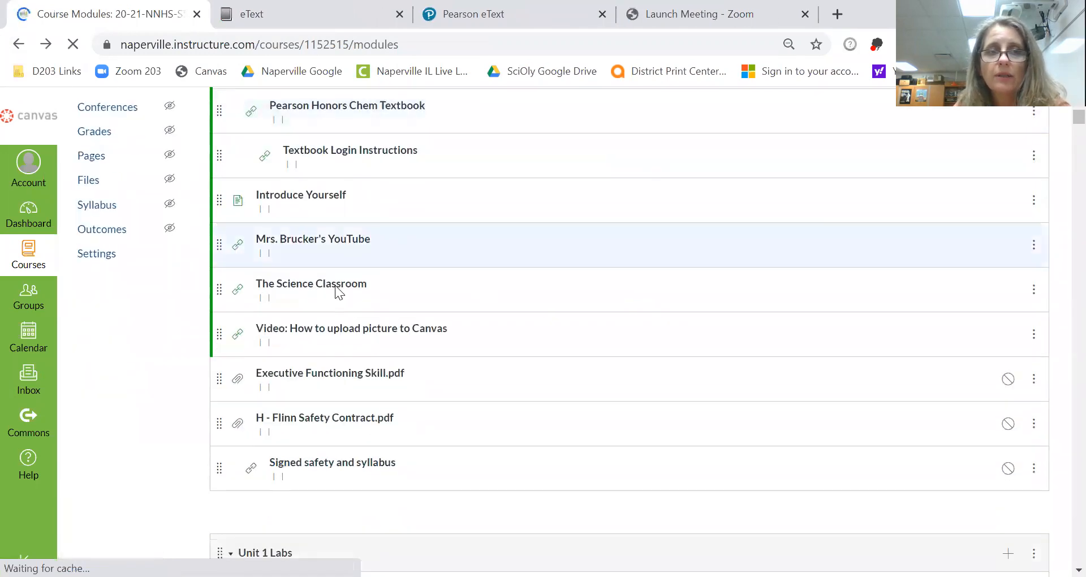
{"action": "scroll", "scroll_direction": "down", "scroll_amount": 3}
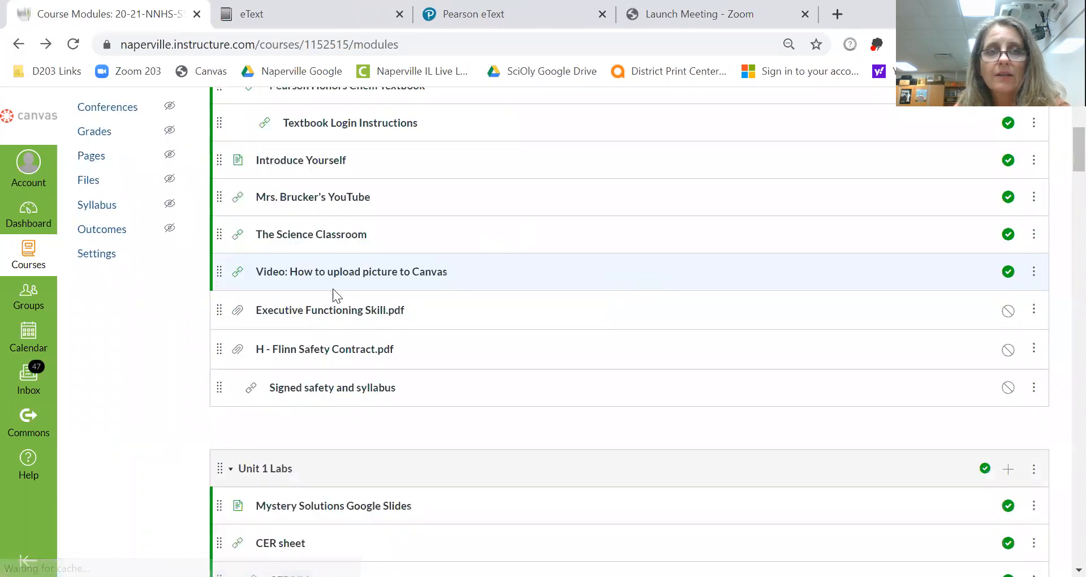
{"action": "left_click", "coordinate": [310, 234]}
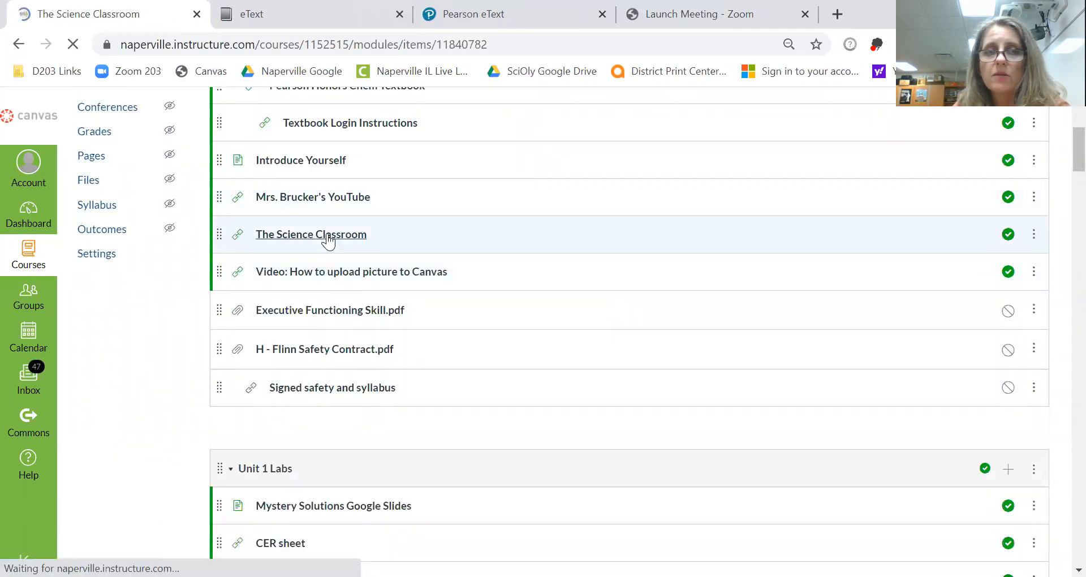
Step: Follow its external link and browse The Science Classroom channel's chemistry uploads on YouTube
{"action": "left_click", "coordinate": [311, 235]}
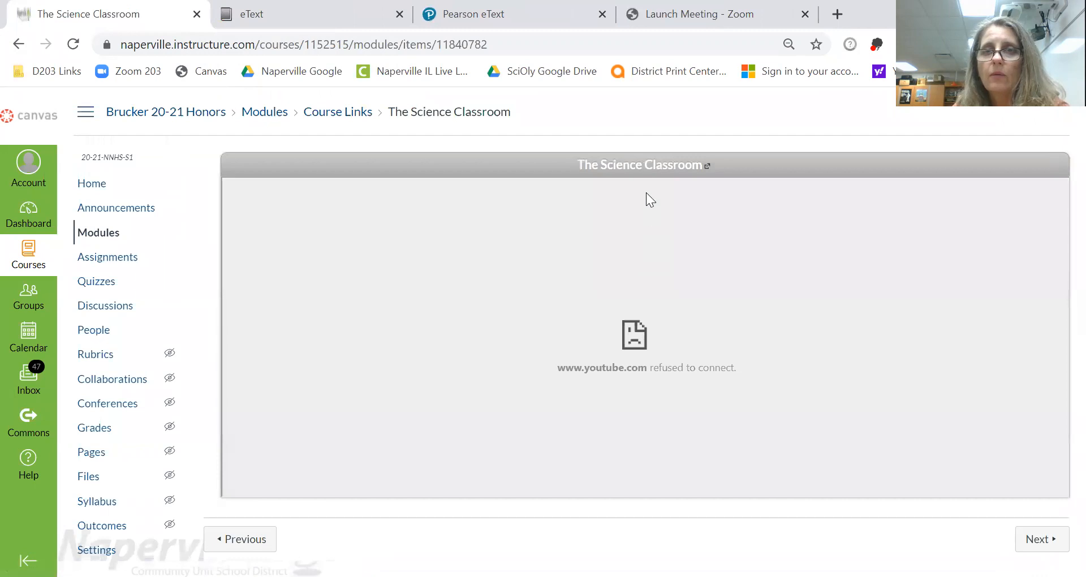
{"action": "left_click", "coordinate": [706, 165]}
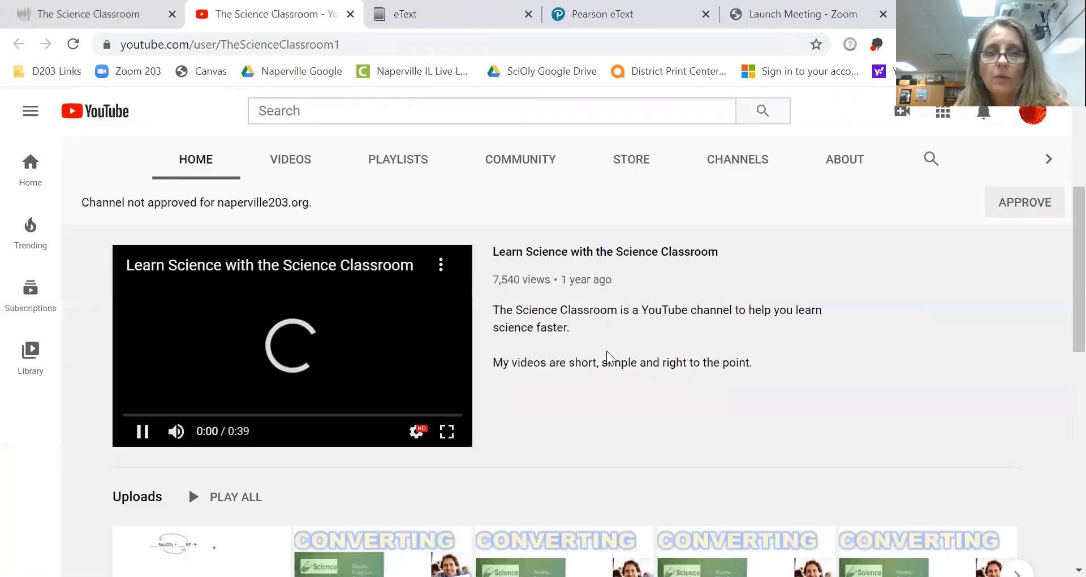
{"action": "scroll", "scroll_direction": "down", "scroll_amount": 3}
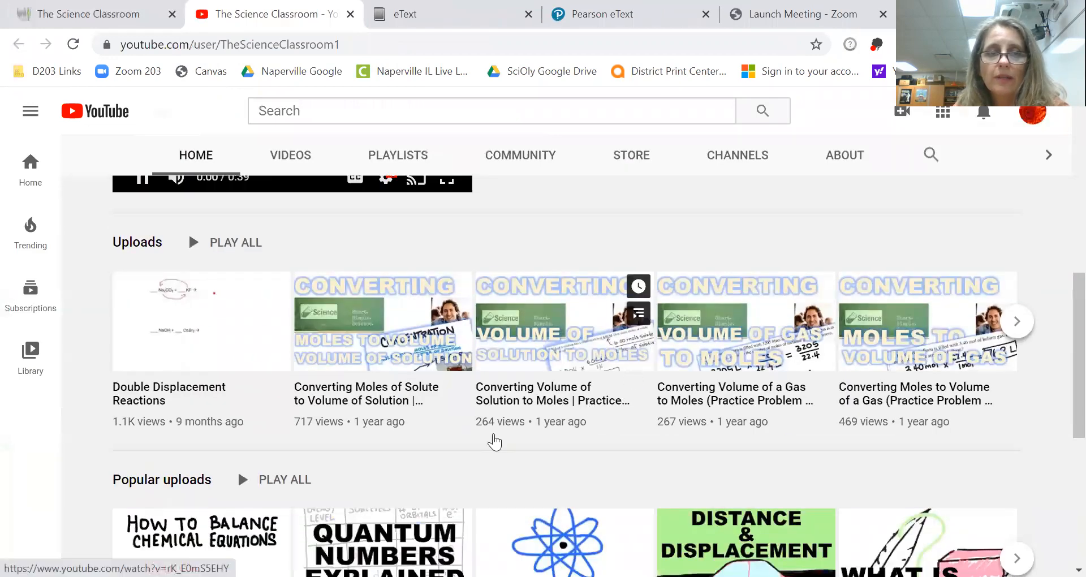
{"action": "scroll", "scroll_direction": "down", "scroll_amount": 3}
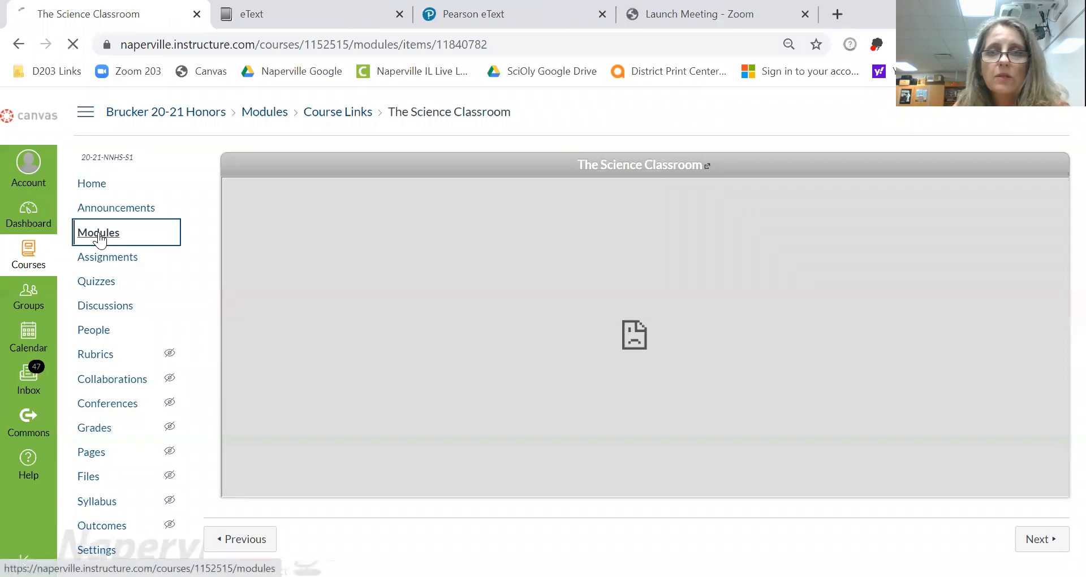
Step: Return to the Modules list and scroll from Course Links down to the Unit 1 modules
{"action": "left_click", "coordinate": [99, 232]}
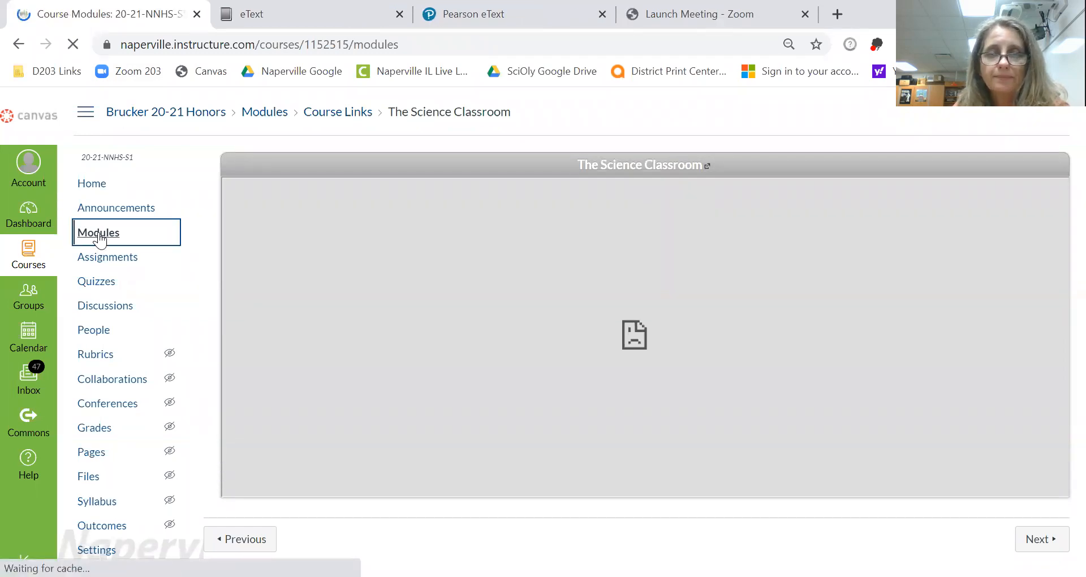
{"action": "left_click", "coordinate": [98, 232]}
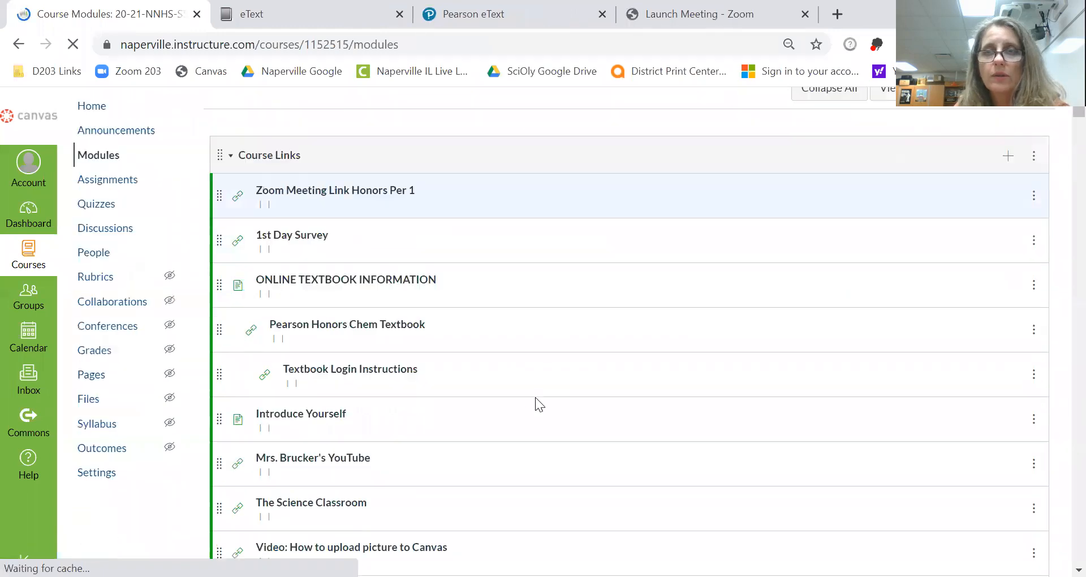
{"action": "scroll", "scroll_direction": "down", "scroll_amount": 3}
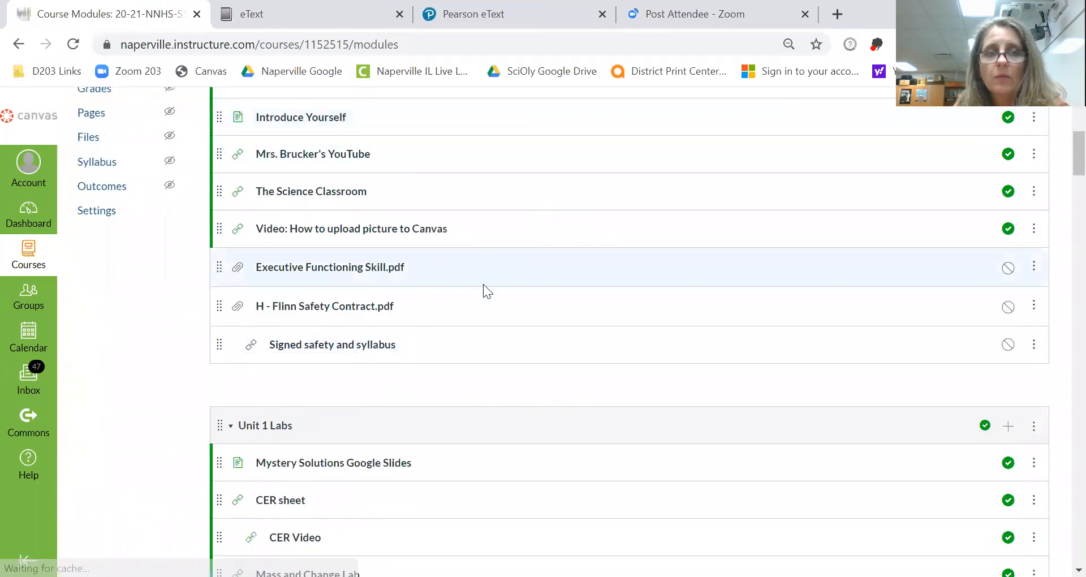
{"action": "scroll", "scroll_direction": "down", "scroll_amount": 3}
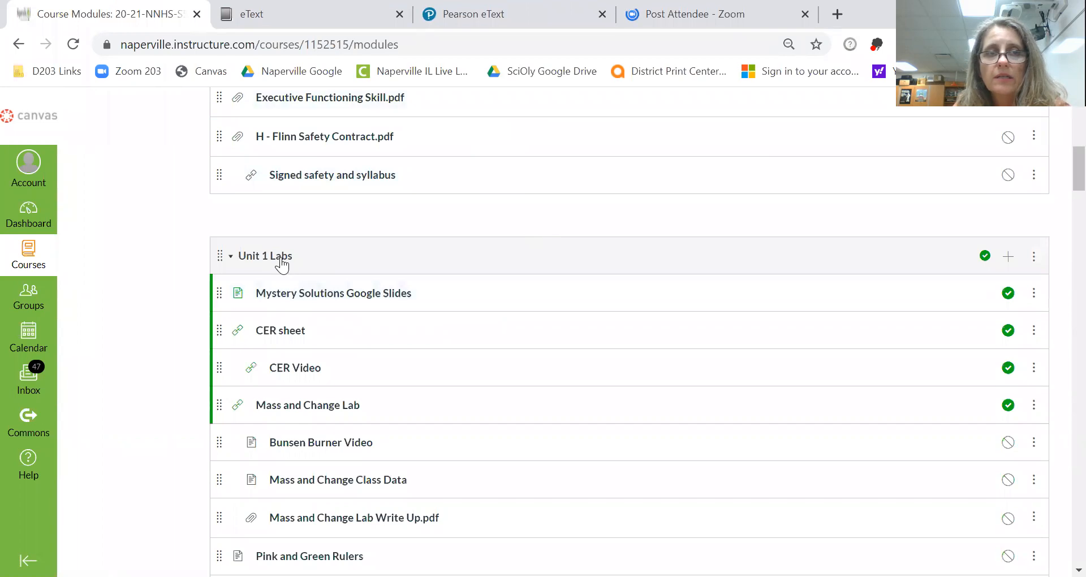
{"action": "scroll", "scroll_direction": "down", "scroll_amount": 3}
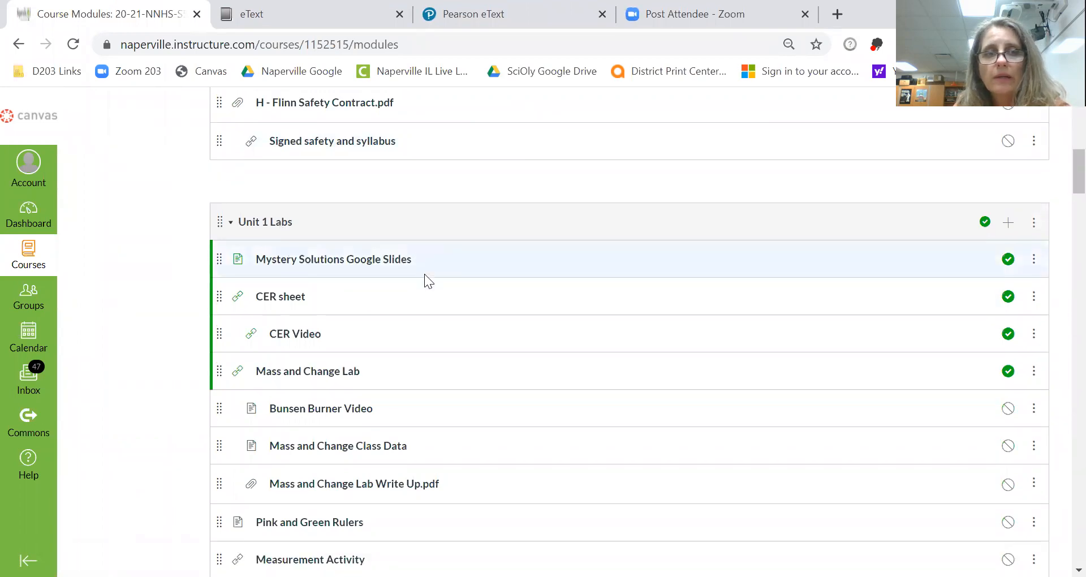
{"action": "scroll", "scroll_direction": "down", "scroll_amount": 3}
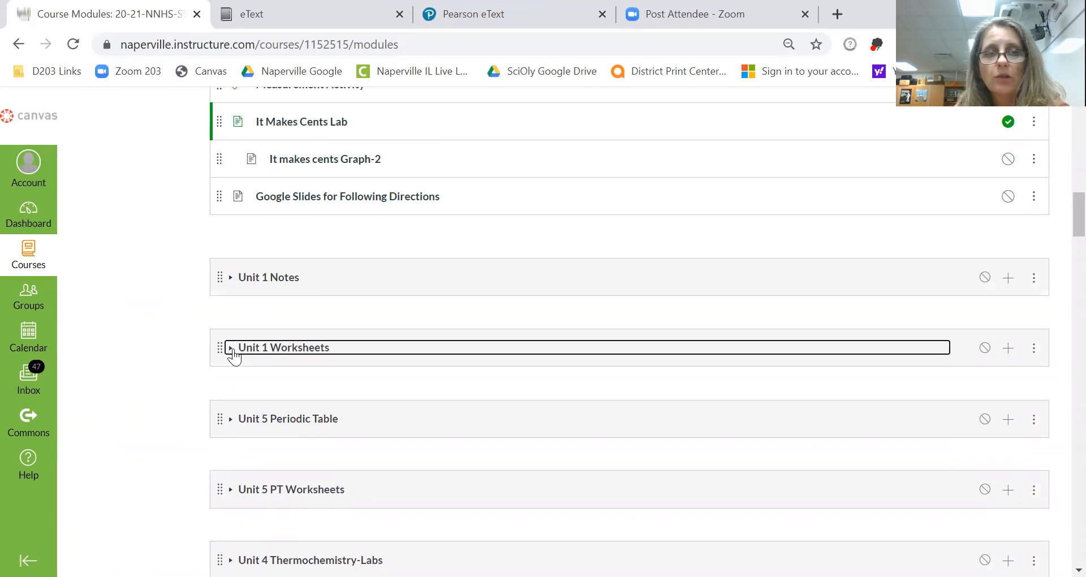
Step: Expand the Unit 1 Worksheets module, review the Unit 1 Labs items and scroll back toward the top
{"action": "left_click", "coordinate": [231, 347]}
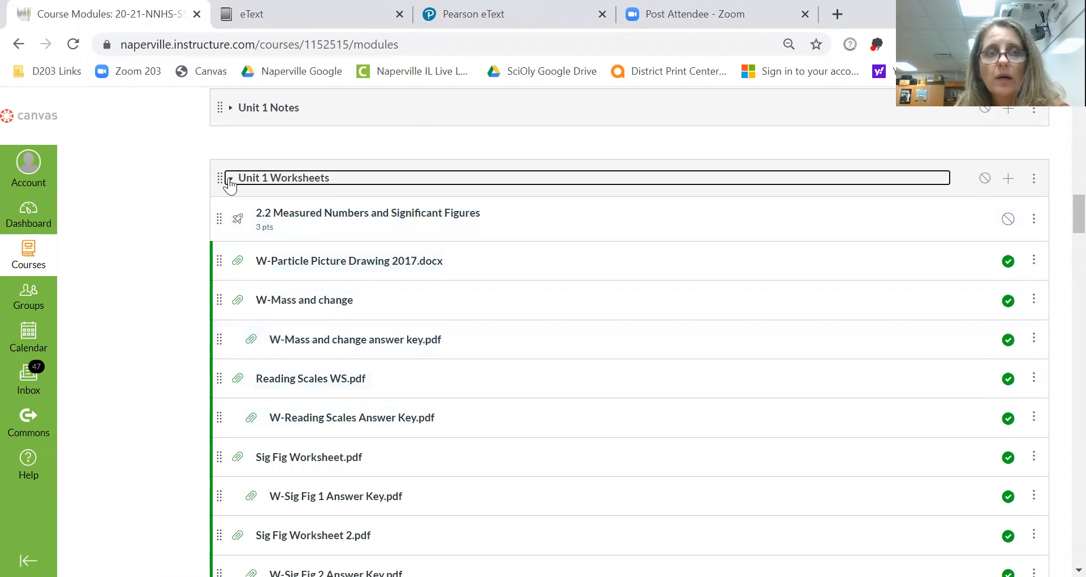
{"action": "scroll", "scroll_direction": "down", "scroll_amount": 3}
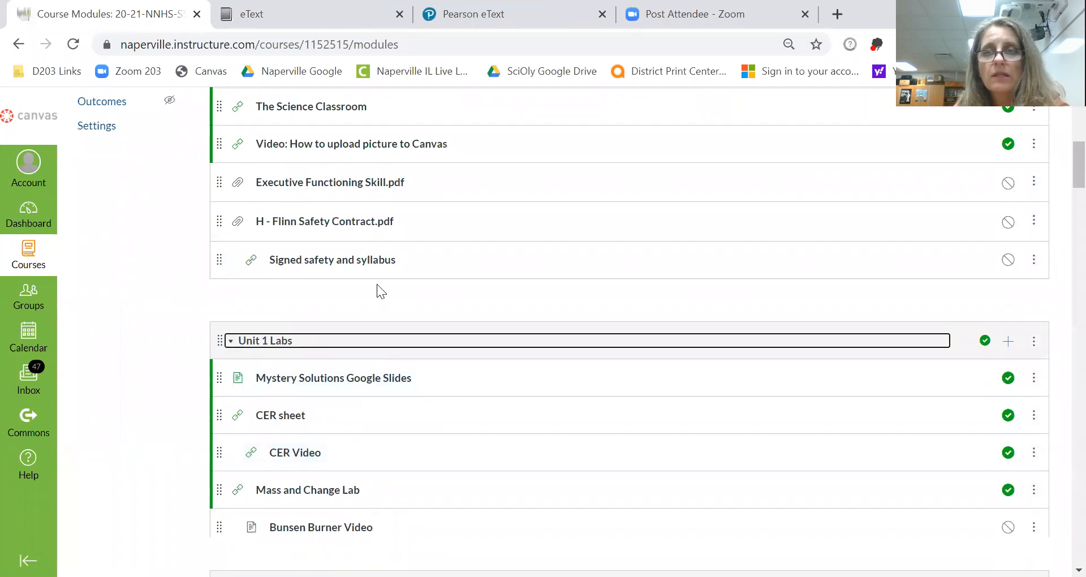
{"action": "left_click", "coordinate": [230, 340]}
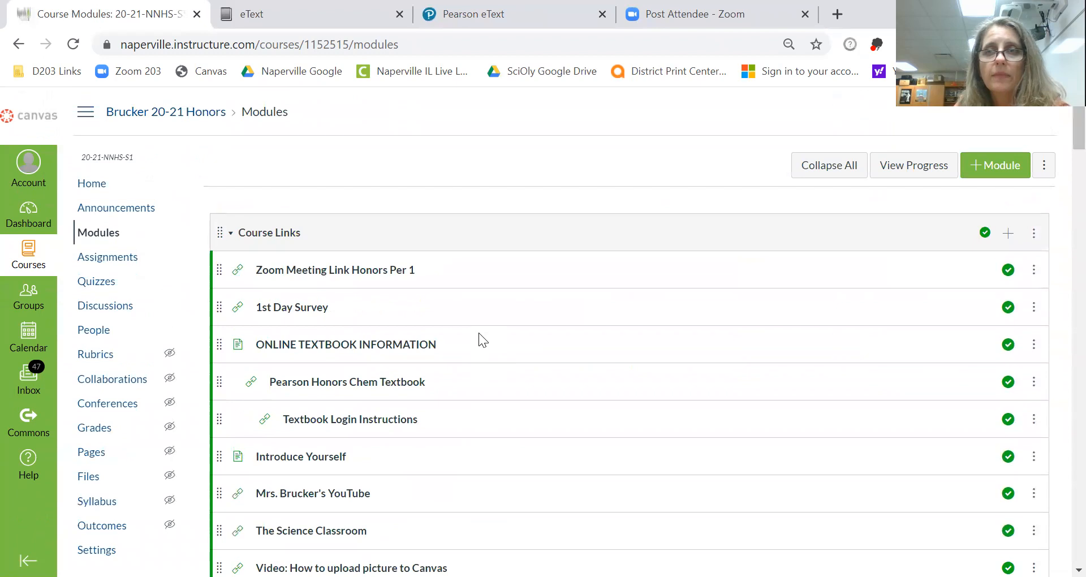
{"action": "scroll", "scroll_direction": "down", "scroll_amount": 3}
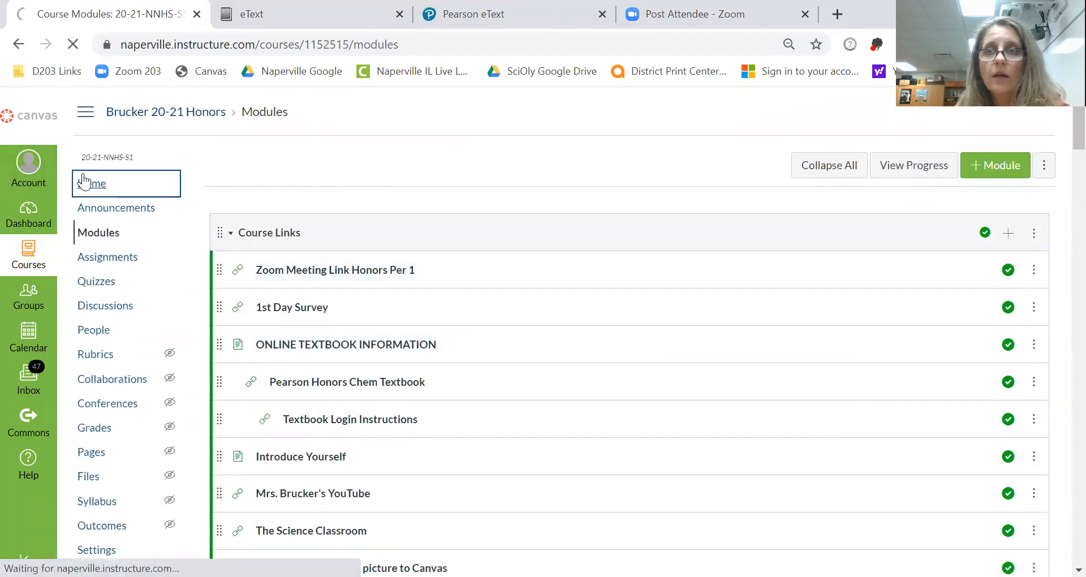
Step: Go to the course Home page and open the 2020-21 Hon Chem Sept Calendar Google Doc from the Calendar tile
{"action": "left_click", "coordinate": [92, 183]}
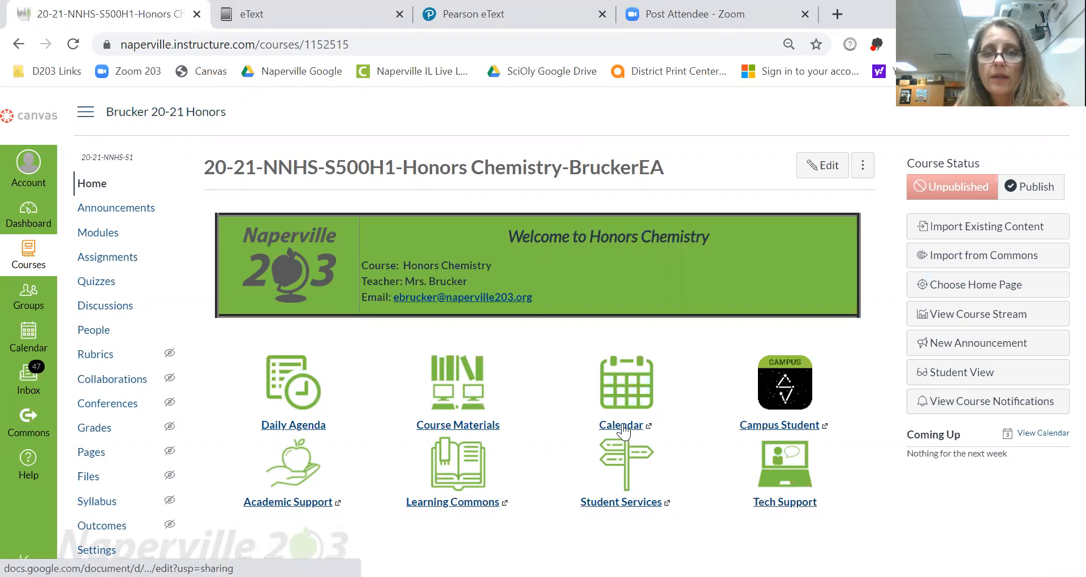
{"action": "left_click", "coordinate": [624, 425]}
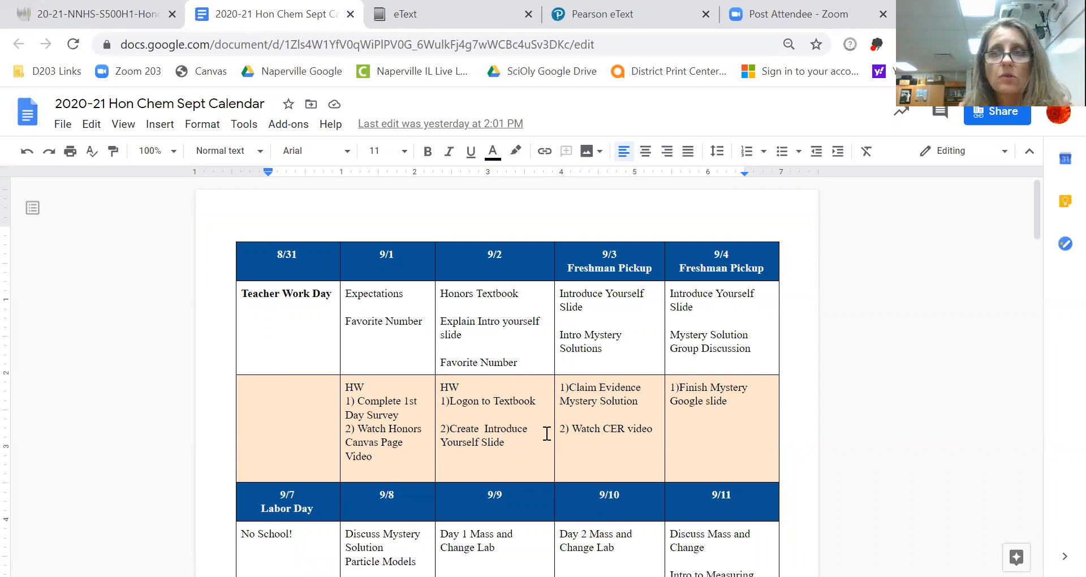
Step: Scroll through the September calendar's daily plans and homework, then switch back to the Canvas tab
{"action": "left_click", "coordinate": [269, 232]}
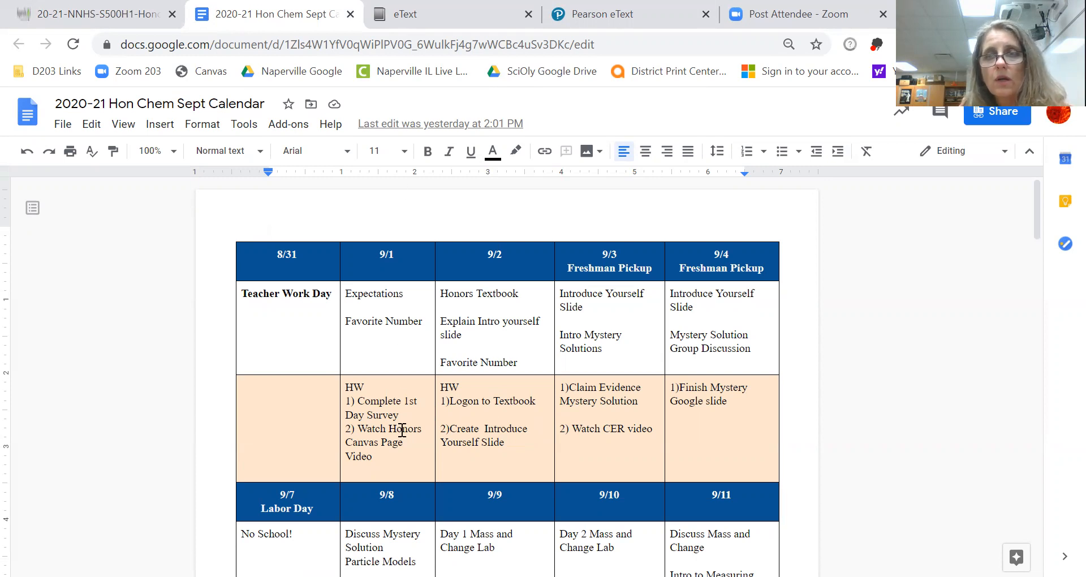
{"action": "mouse_move", "coordinate": [345, 316]}
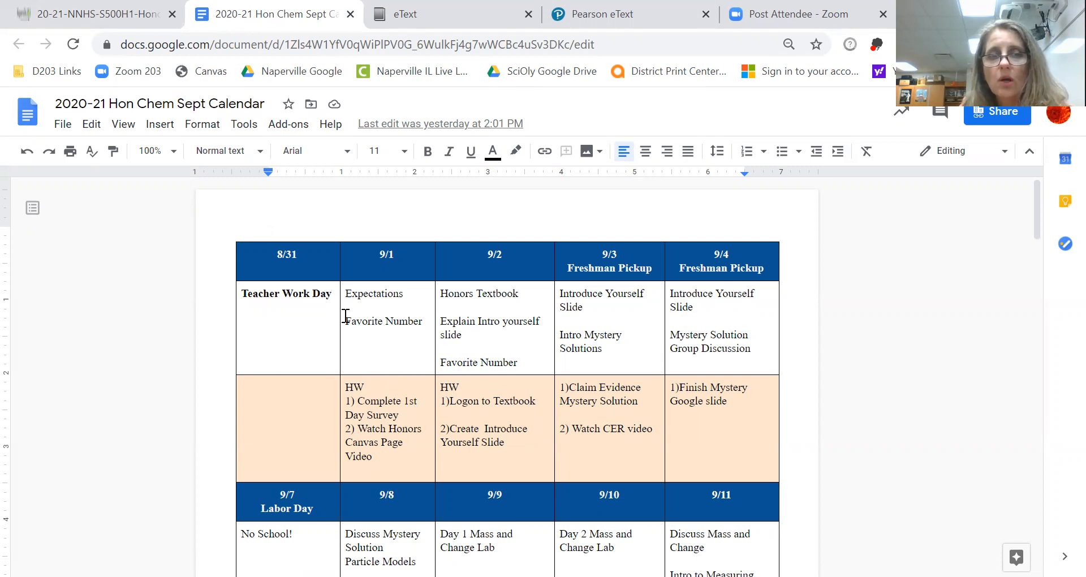
{"action": "mouse_move", "coordinate": [412, 334]}
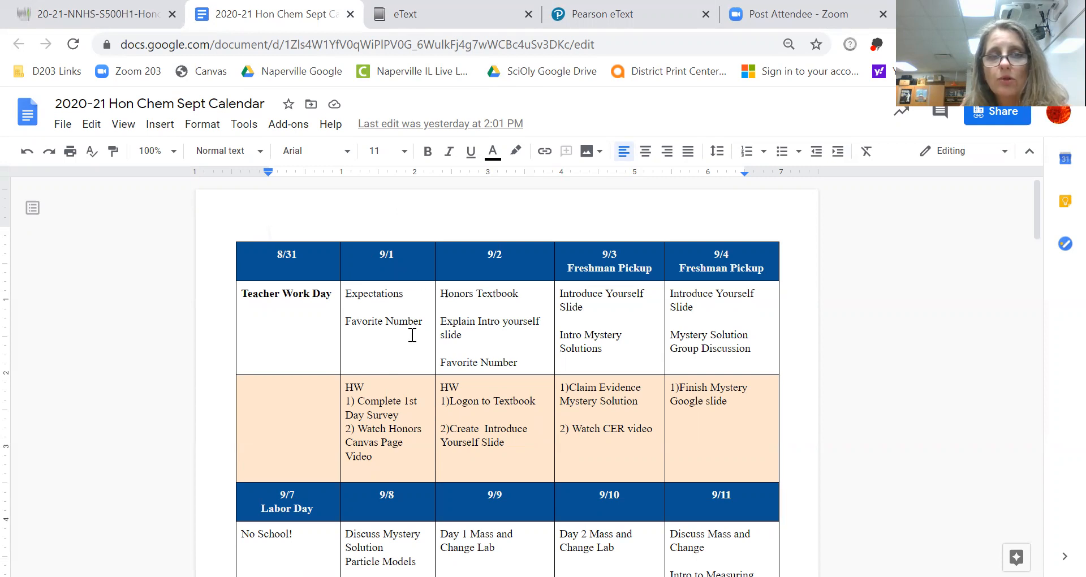
{"action": "mouse_move", "coordinate": [354, 413]}
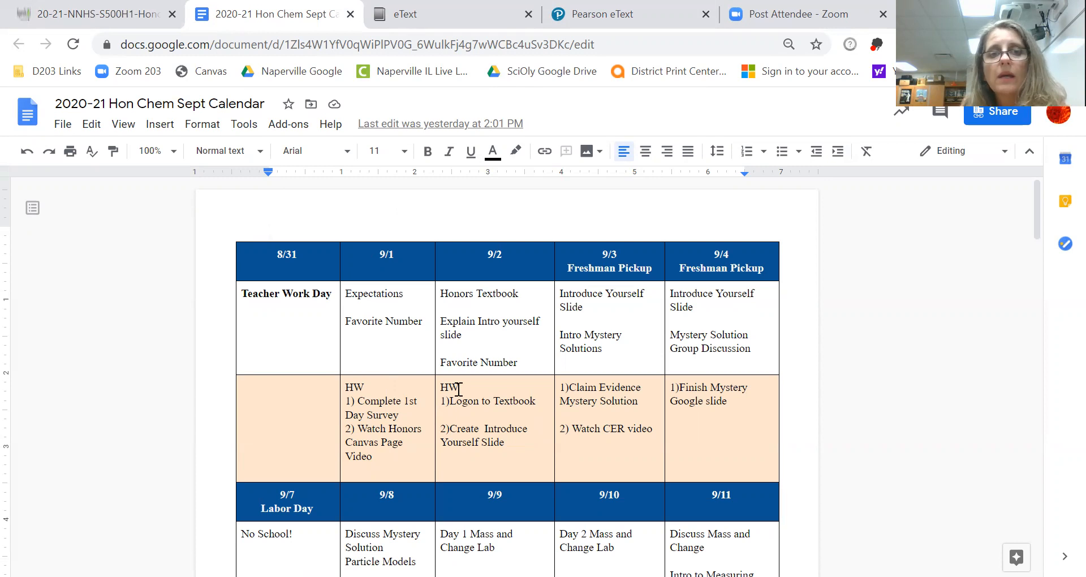
{"action": "mouse_move", "coordinate": [710, 326]}
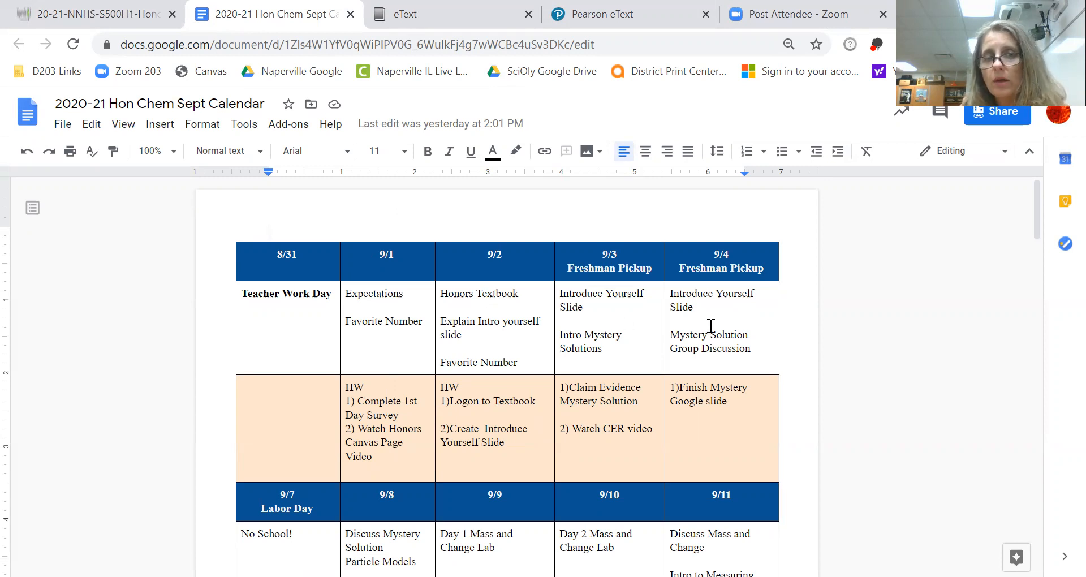
{"action": "scroll", "scroll_direction": "down", "scroll_amount": 3}
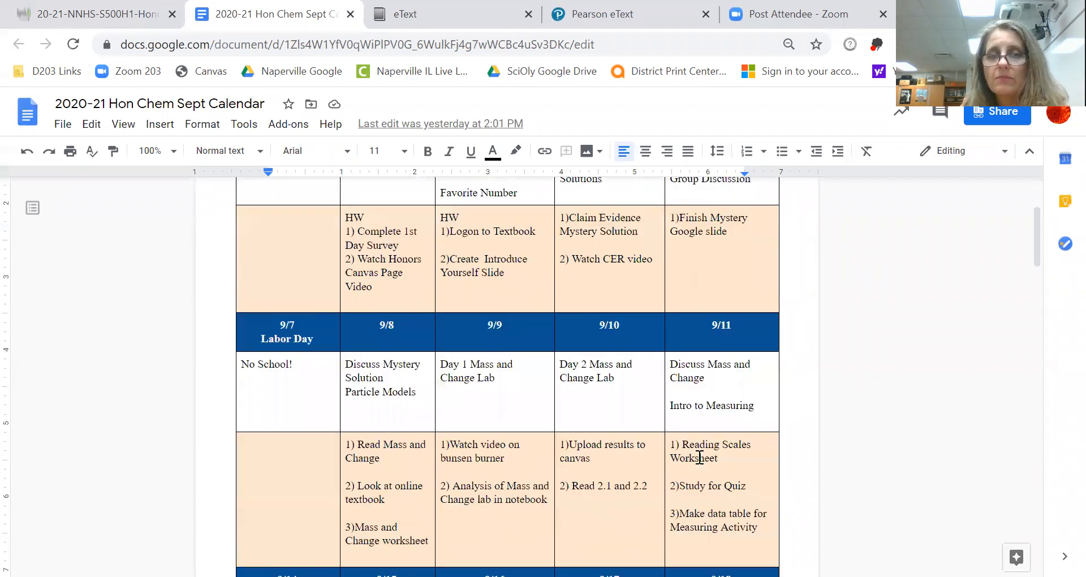
{"action": "scroll", "scroll_direction": "up", "scroll_amount": 3}
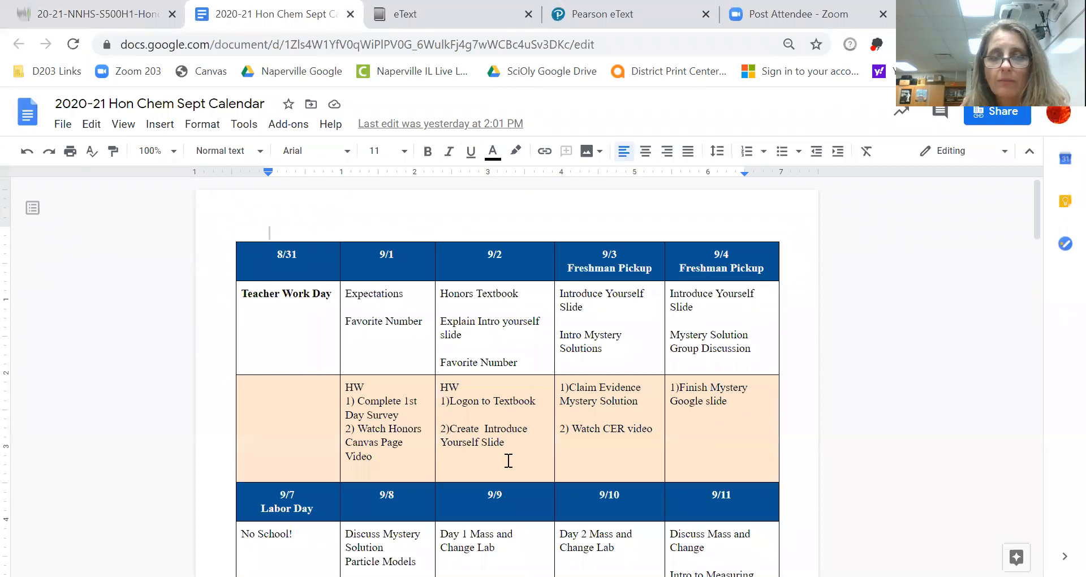
{"action": "mouse_move", "coordinate": [555, 355]}
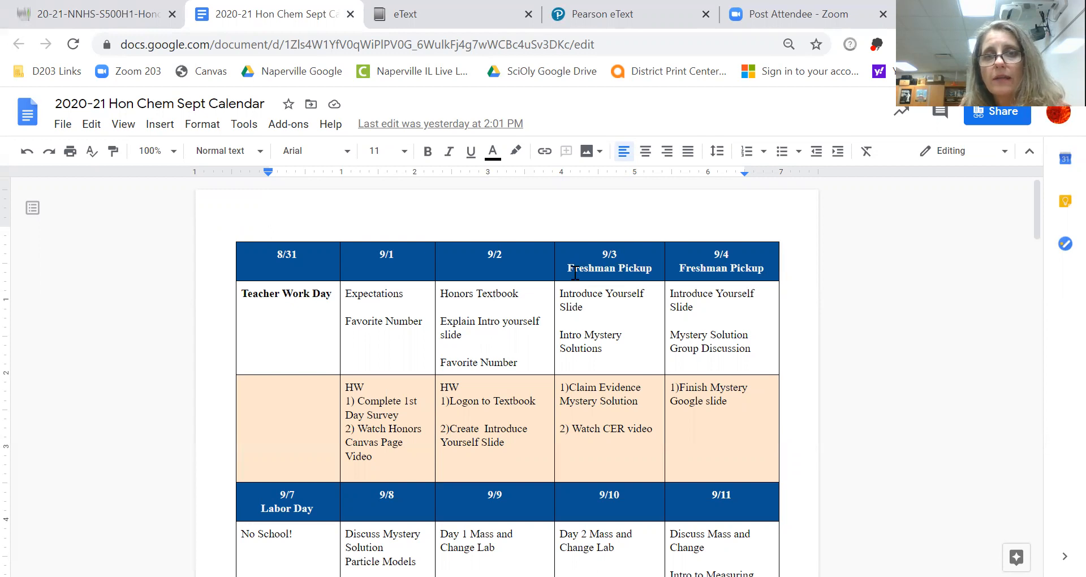
{"action": "mouse_move", "coordinate": [771, 275]}
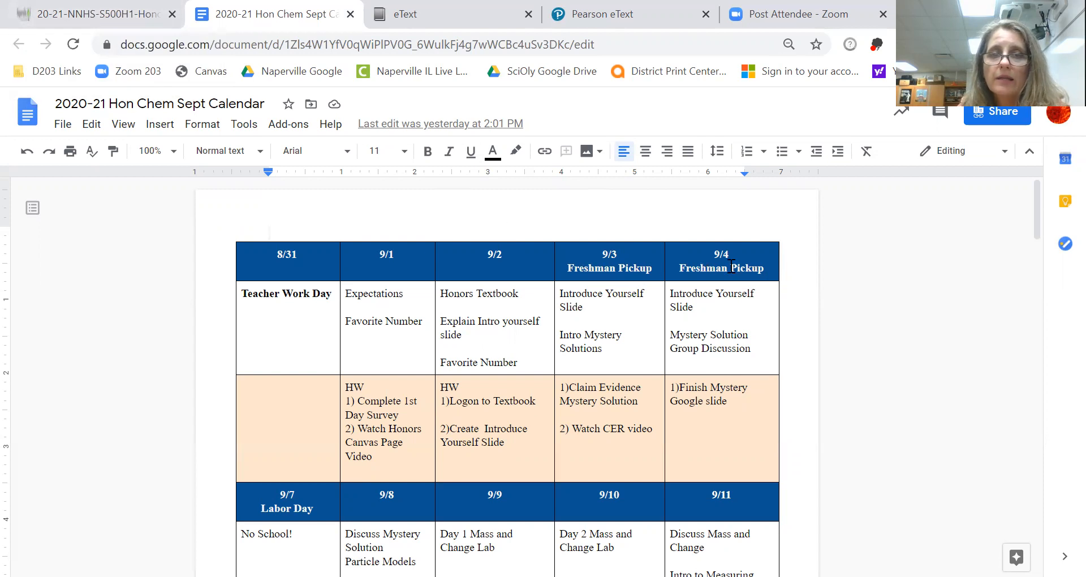
{"action": "left_click", "coordinate": [93, 14]}
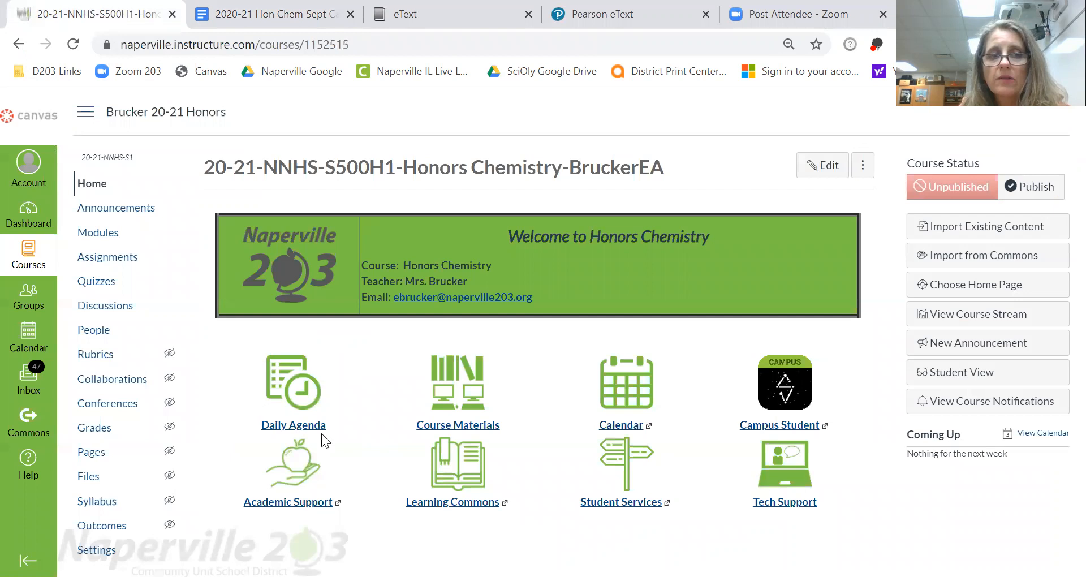
Step: Revisit the Daily Agenda's Tuesday Sept 1 slide, go back home and reopen the September calendar document
{"action": "left_click", "coordinate": [292, 425]}
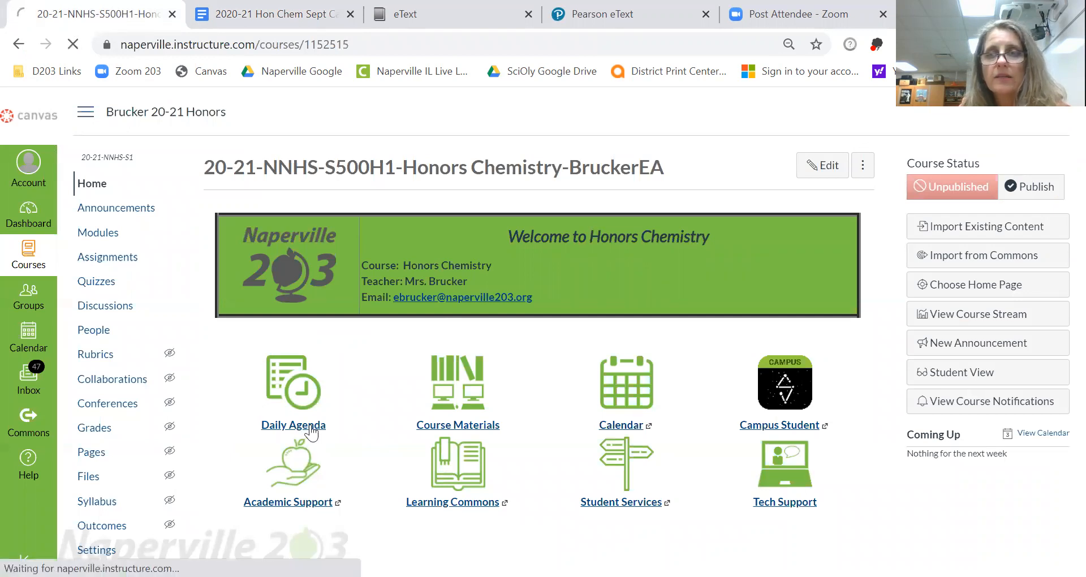
{"action": "left_click", "coordinate": [292, 425]}
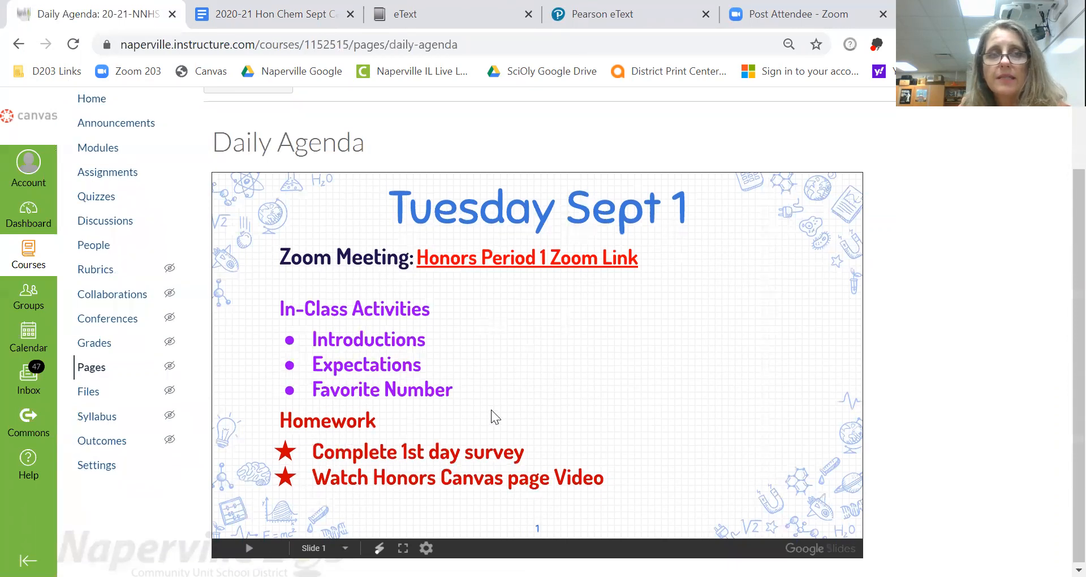
{"action": "left_click", "coordinate": [19, 43]}
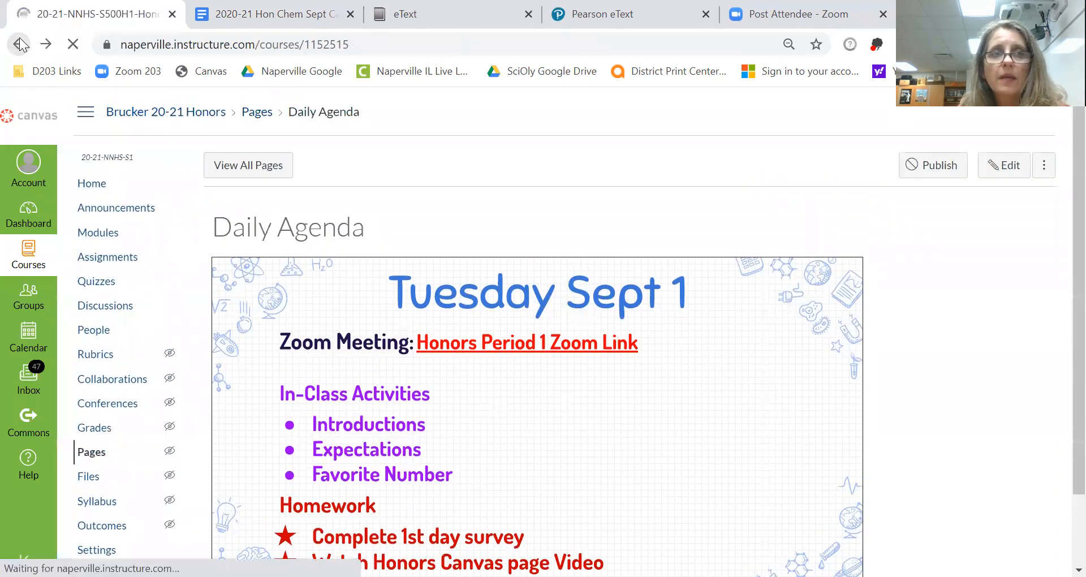
{"action": "left_click", "coordinate": [18, 44]}
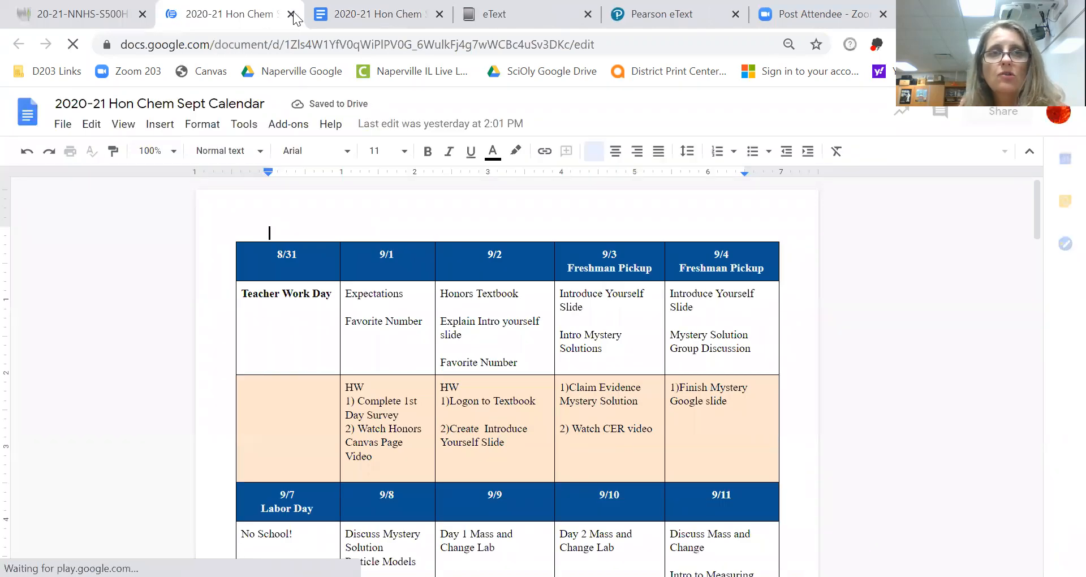
Step: Close the duplicate September calendar tab, leaving the Canvas course home page showing
{"action": "left_click", "coordinate": [69, 14]}
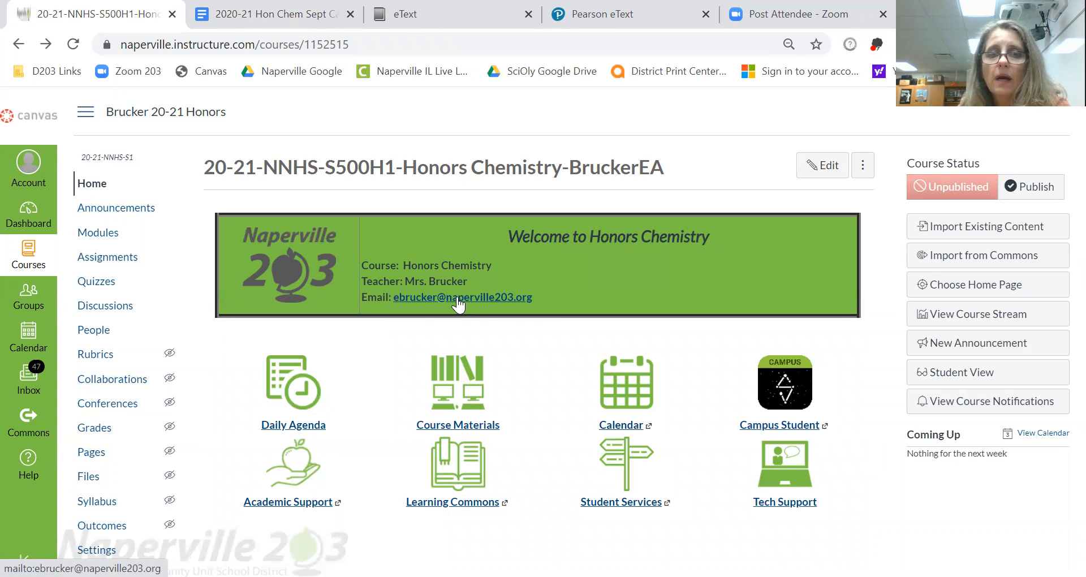
{"action": "mouse_move", "coordinate": [513, 312]}
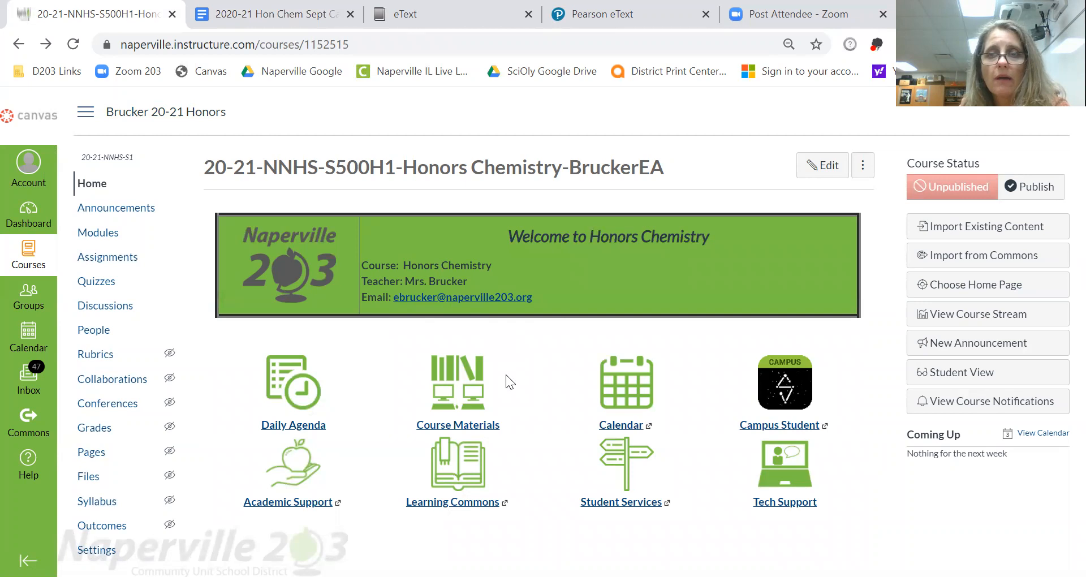
{"action": "mouse_move", "coordinate": [203, 406]}
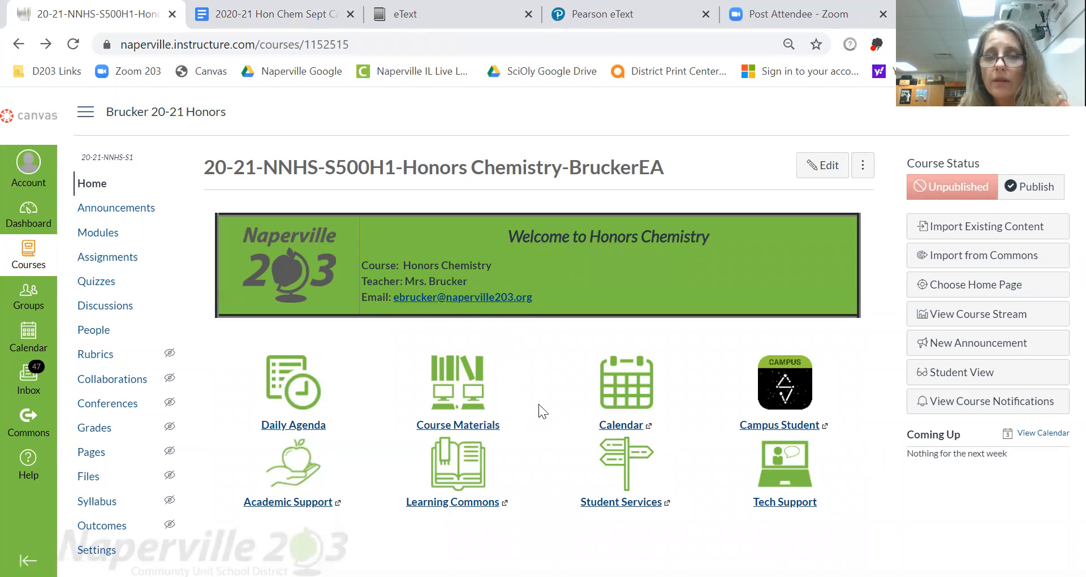
{"action": "mouse_move", "coordinate": [536, 378]}
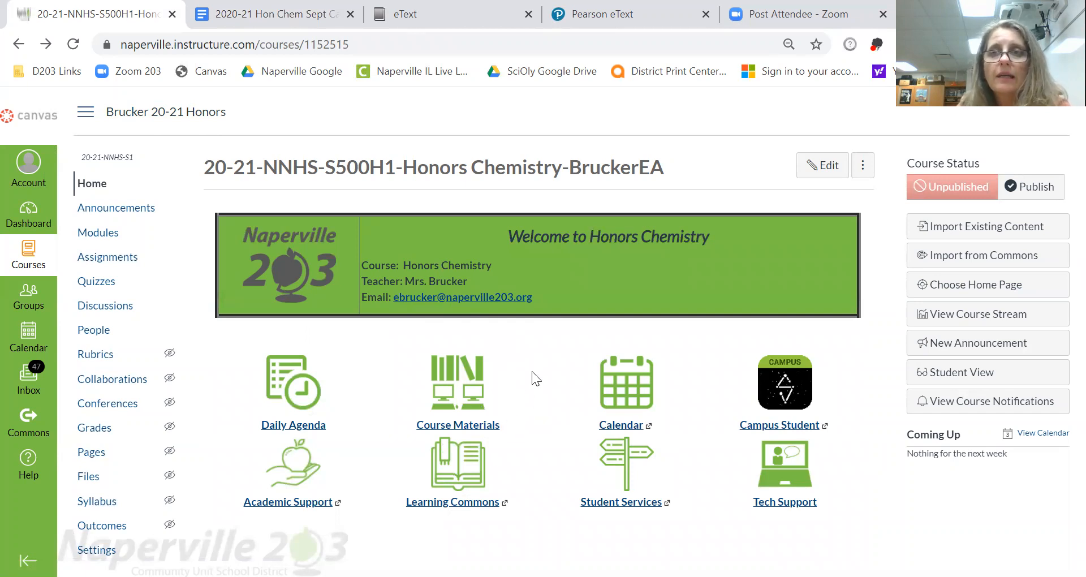
{"action": "mouse_move", "coordinate": [485, 407]}
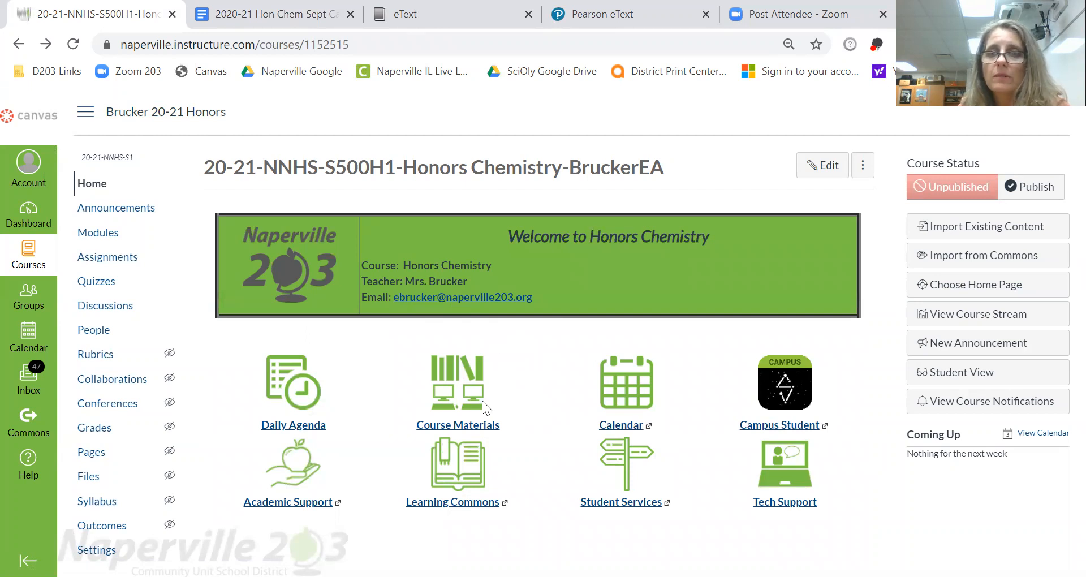
{"action": "mouse_move", "coordinate": [636, 218]}
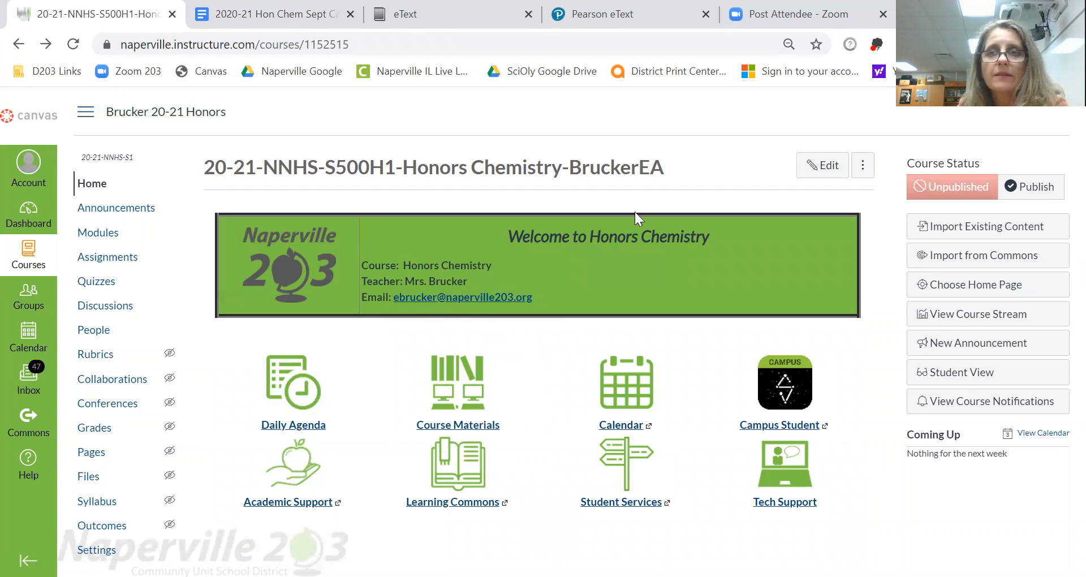